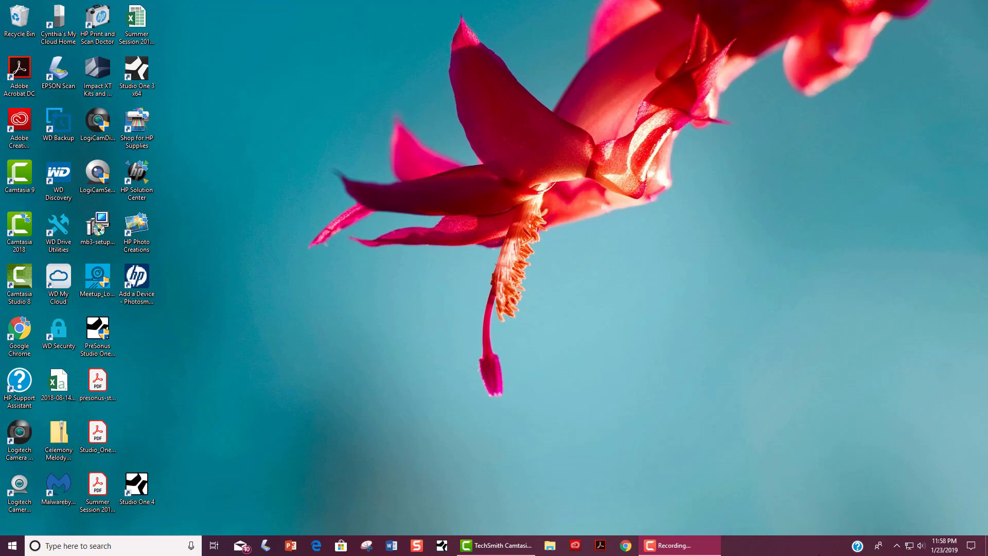
Step: Launch Google Chrome from the desktop and maximize the browser window
{"action": "left_click", "coordinate": [20, 330]}
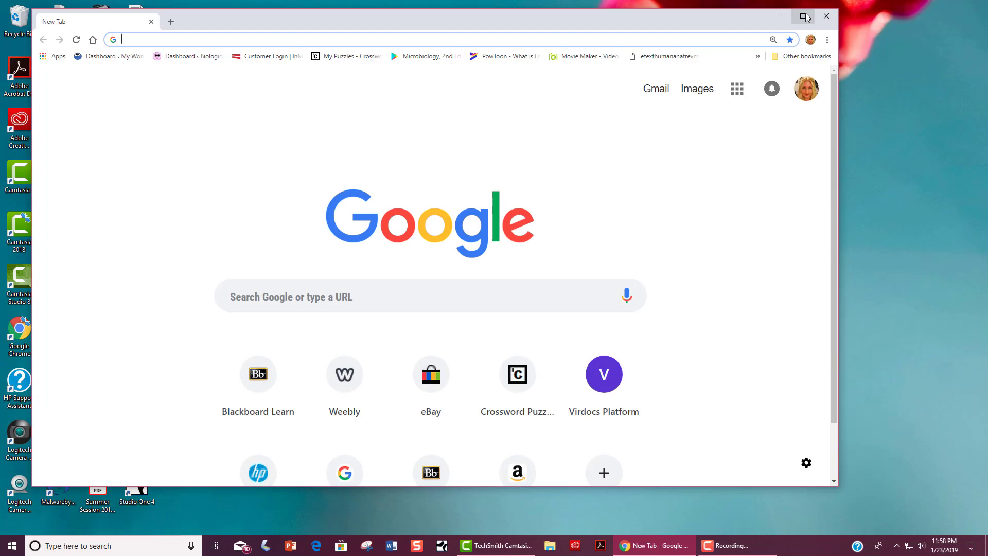
{"action": "left_click", "coordinate": [805, 15]}
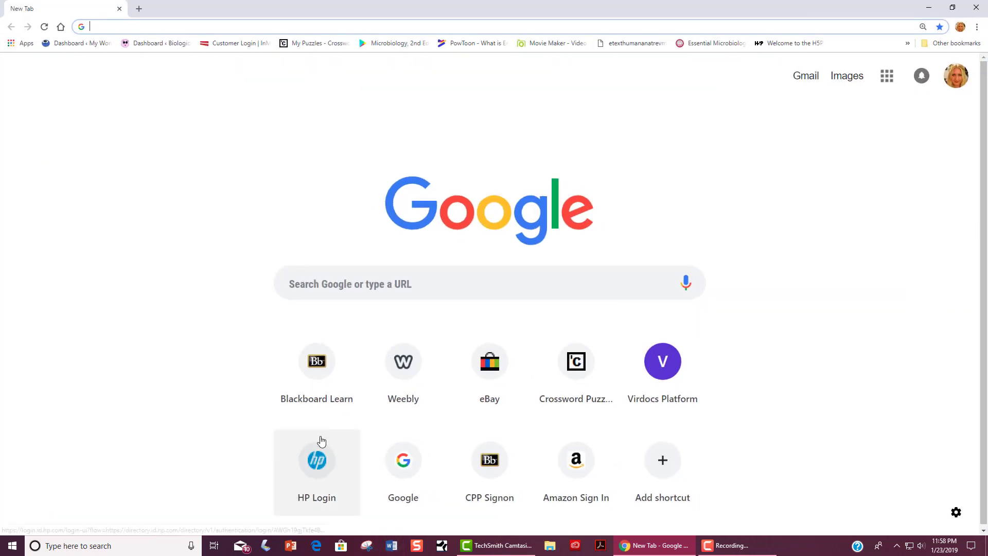
{"action": "mouse_move", "coordinate": [204, 319]}
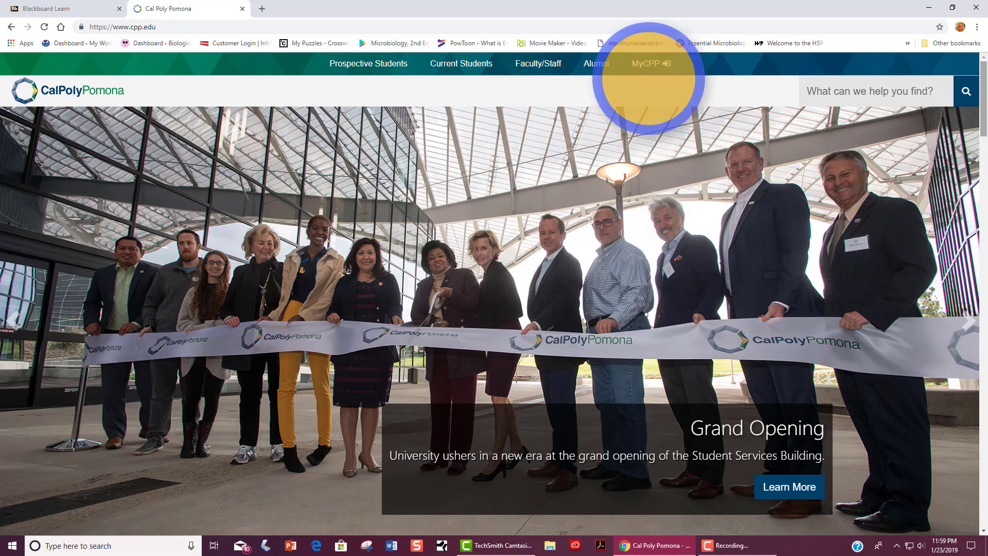
Step: Sign in to MyCPP with BroncoName and password, then launch Blackboard from the portal tile
{"action": "left_click", "coordinate": [650, 64]}
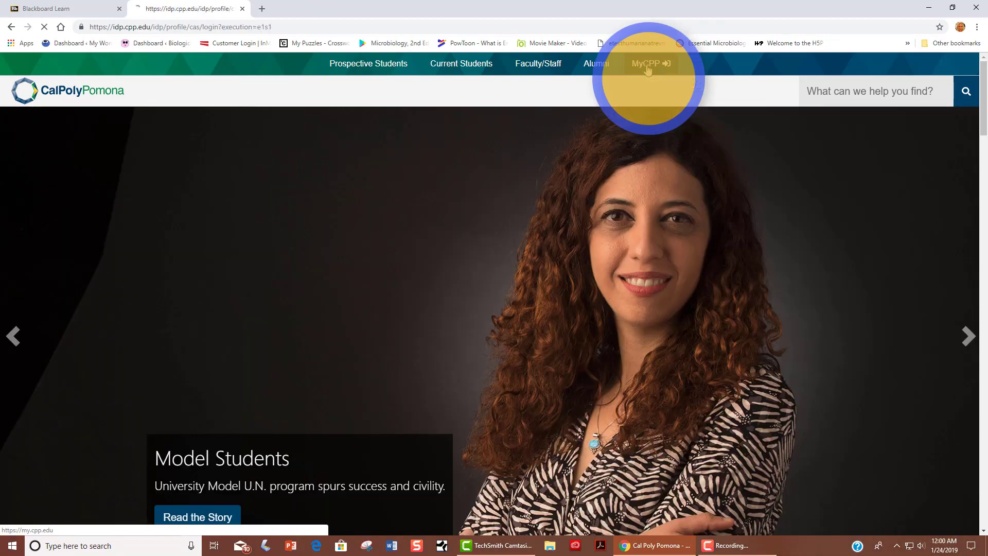
{"action": "left_click", "coordinate": [646, 62]}
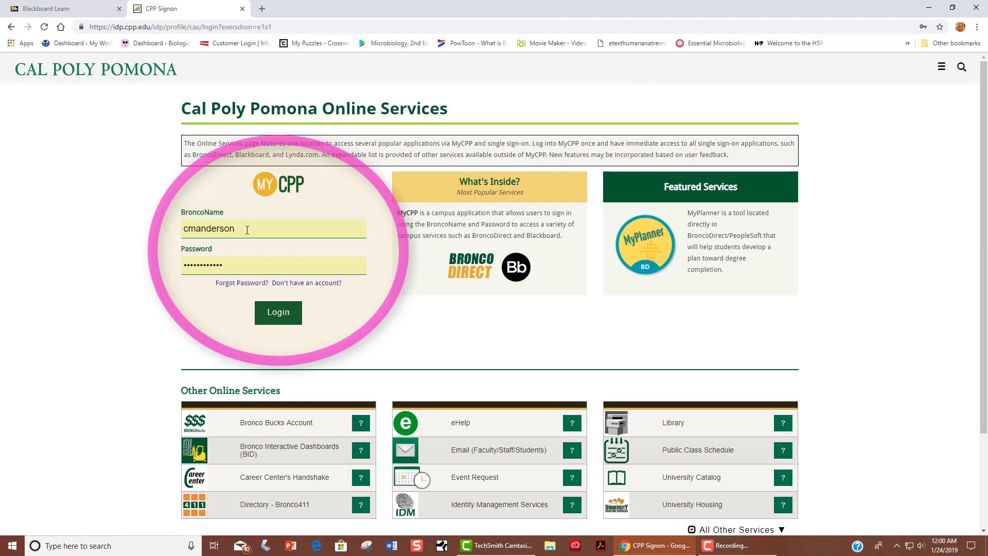
{"action": "mouse_move", "coordinate": [259, 231]}
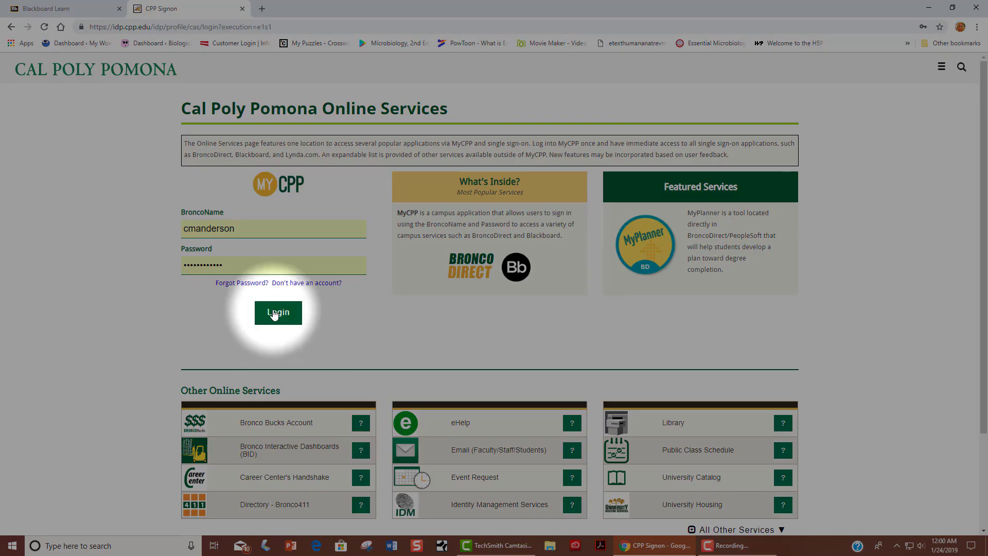
{"action": "left_click", "coordinate": [277, 312]}
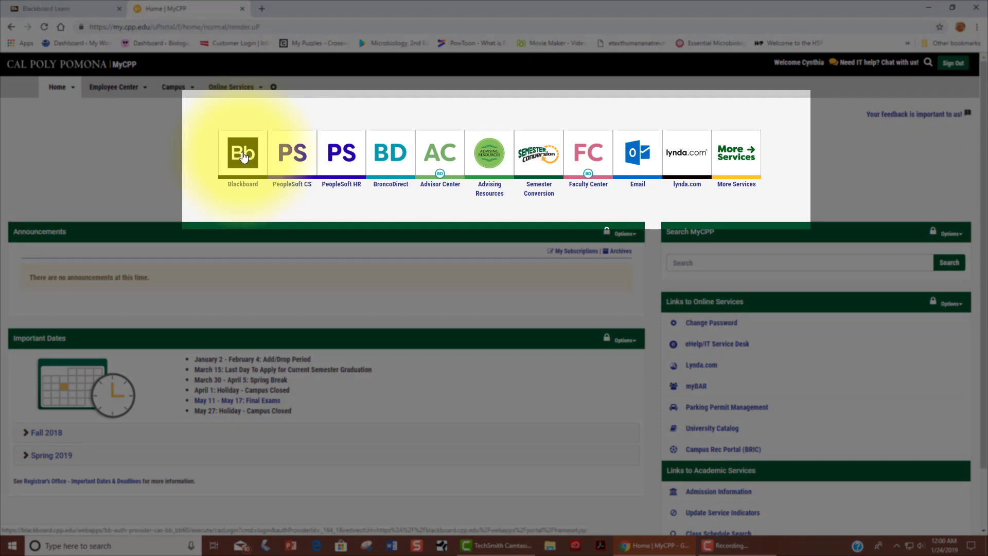
{"action": "left_click", "coordinate": [242, 153]}
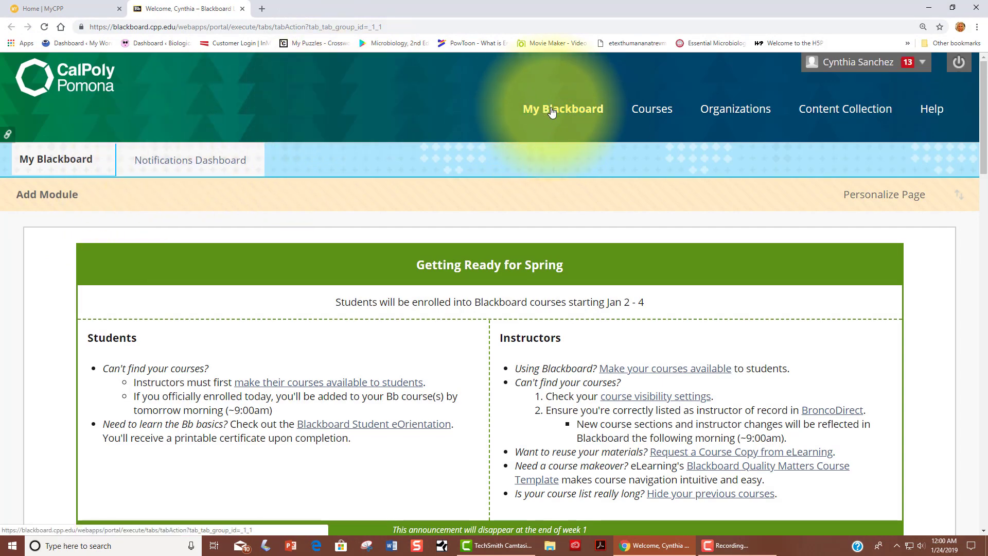
Step: Browse down the My Blackboard page to the My Courses list
{"action": "left_click", "coordinate": [562, 108]}
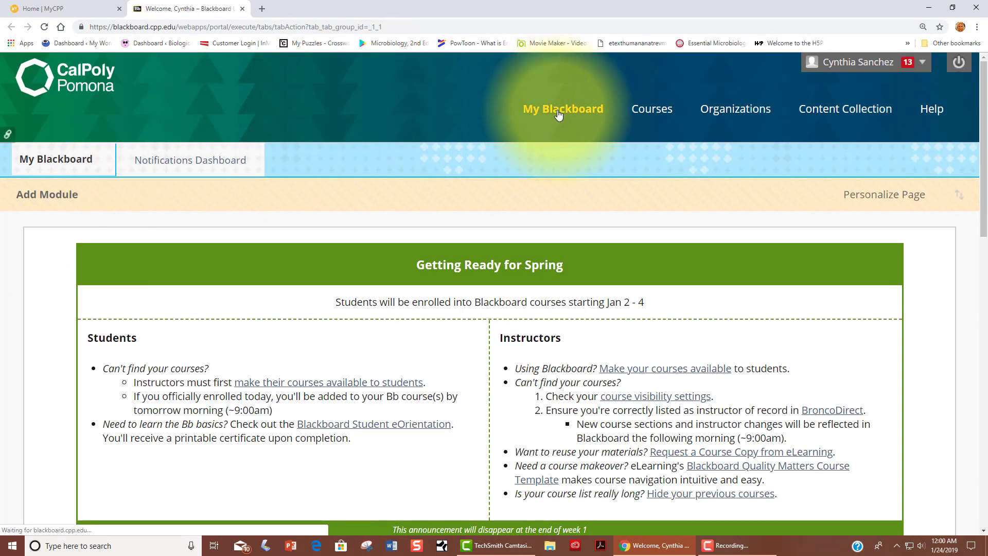
{"action": "scroll", "scroll_direction": "down", "scroll_amount": 3}
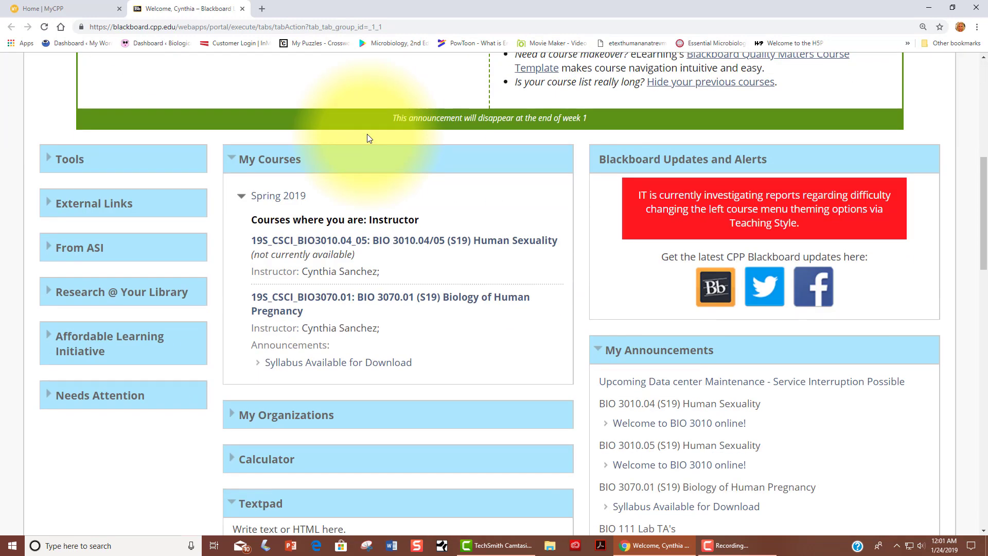
{"action": "scroll", "scroll_direction": "down", "scroll_amount": 3}
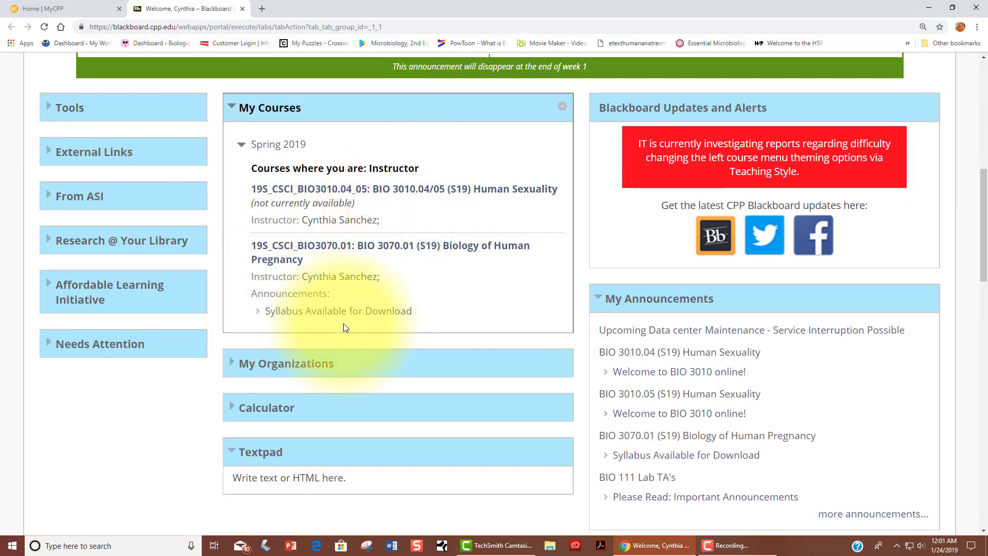
{"action": "scroll", "scroll_direction": "down", "scroll_amount": 3}
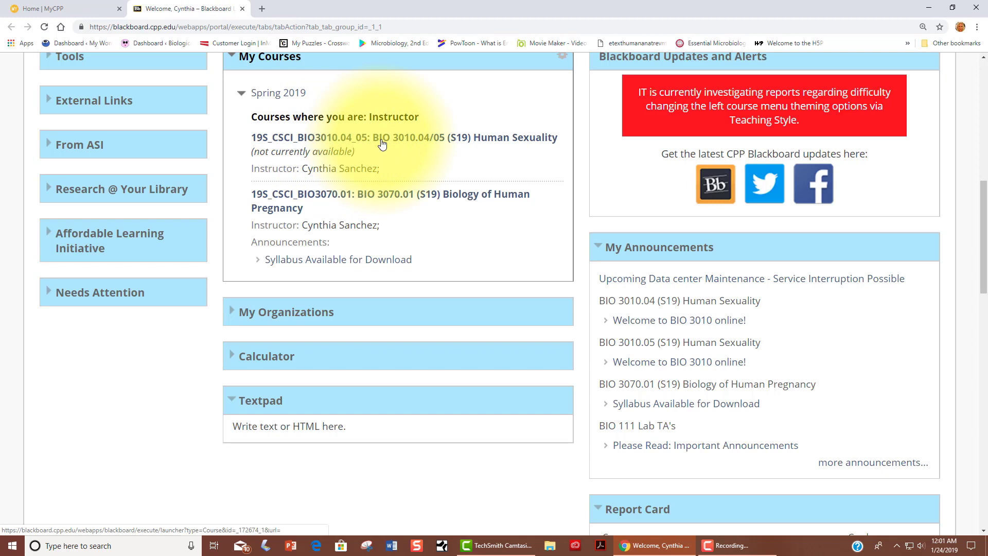
{"action": "mouse_move", "coordinate": [308, 145]}
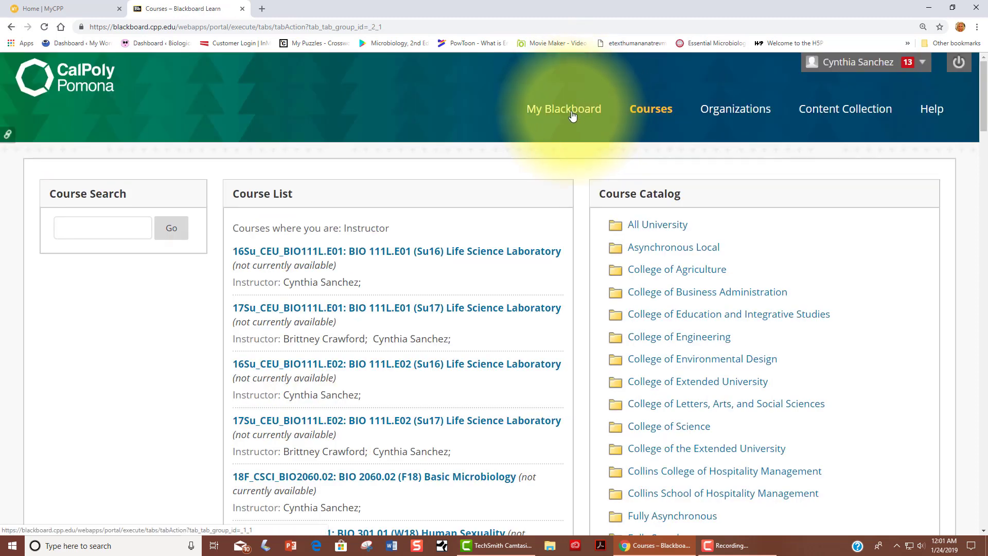
Step: Return to My Blackboard and enter the BIO 3010.04/05 Human Sexuality course
{"action": "left_click", "coordinate": [563, 108]}
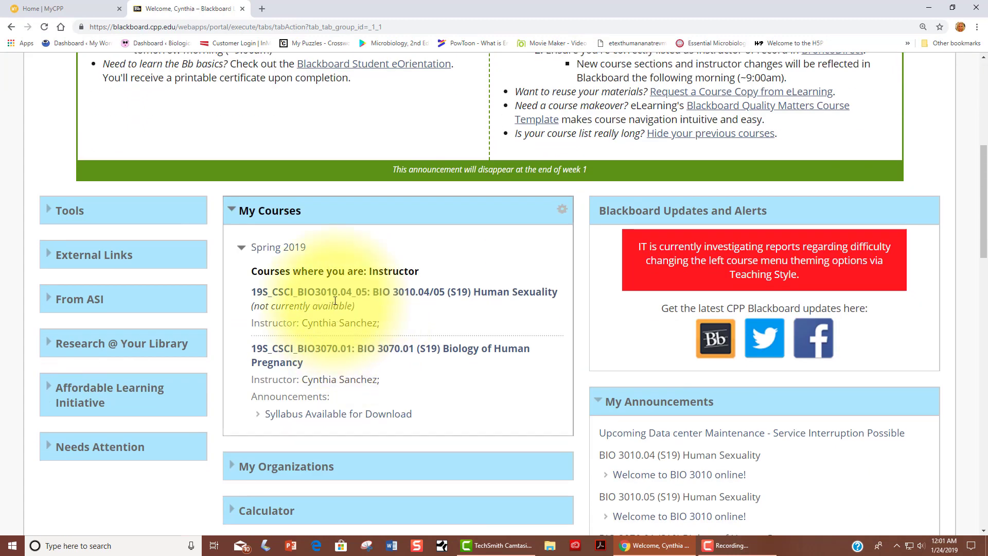
{"action": "left_click", "coordinate": [340, 291]}
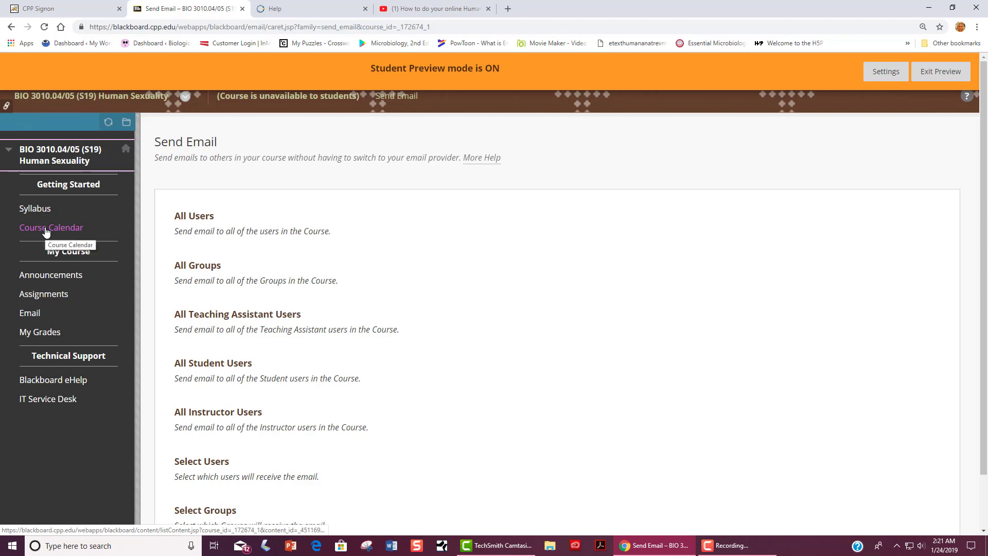
Step: Read the Syllabus through learning objectives, required text, and hardware and software requirements
{"action": "left_click", "coordinate": [35, 208]}
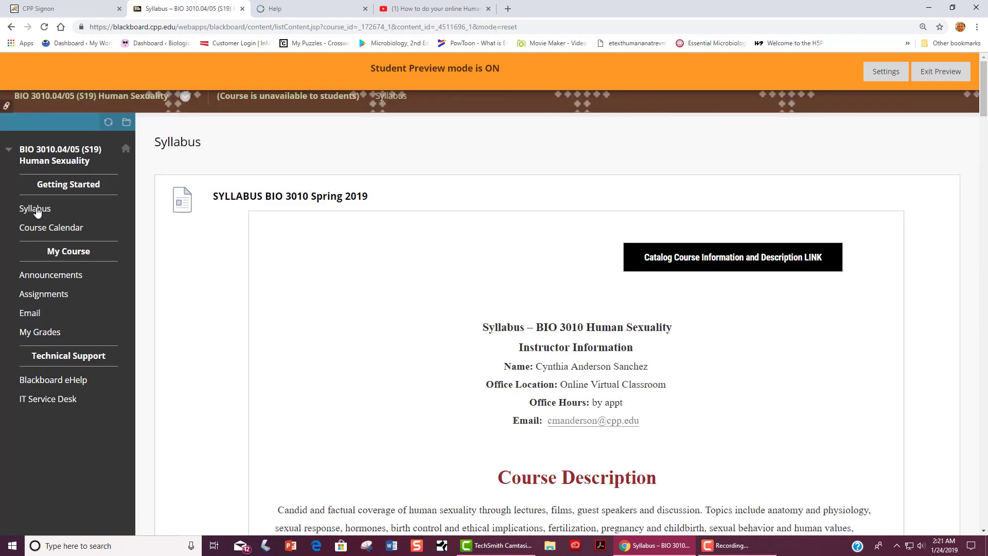
{"action": "scroll", "scroll_direction": "down", "scroll_amount": 3}
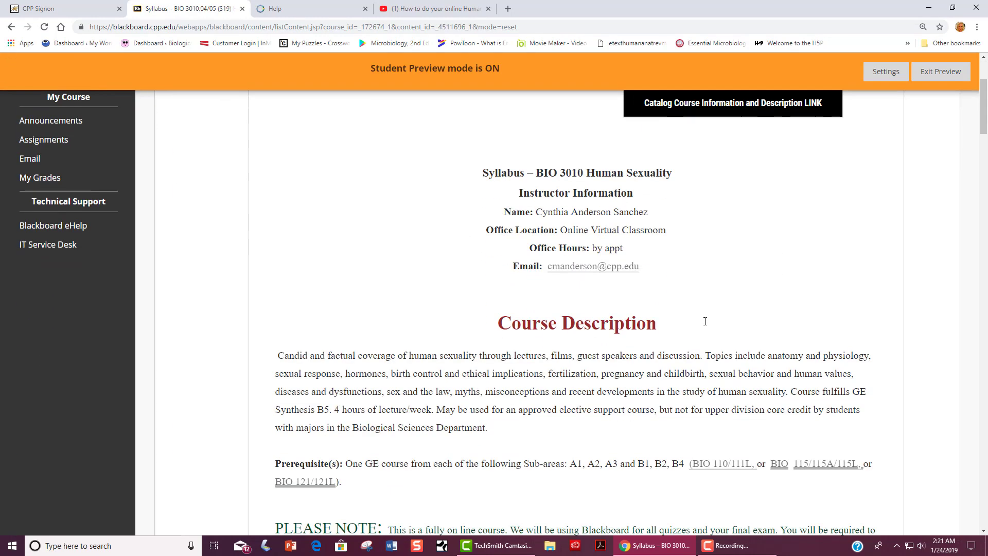
{"action": "scroll", "scroll_direction": "down", "scroll_amount": 3}
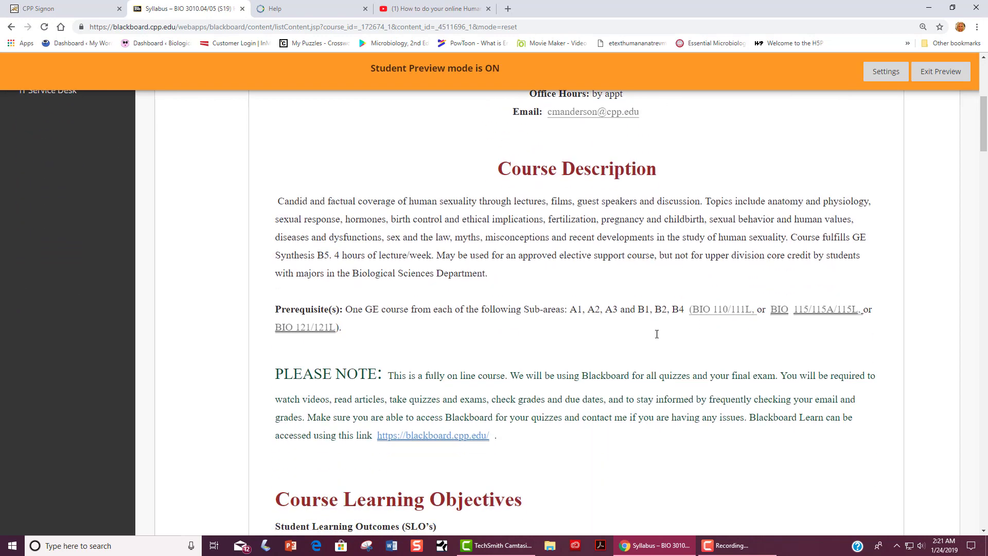
{"action": "scroll", "scroll_direction": "down", "scroll_amount": 3}
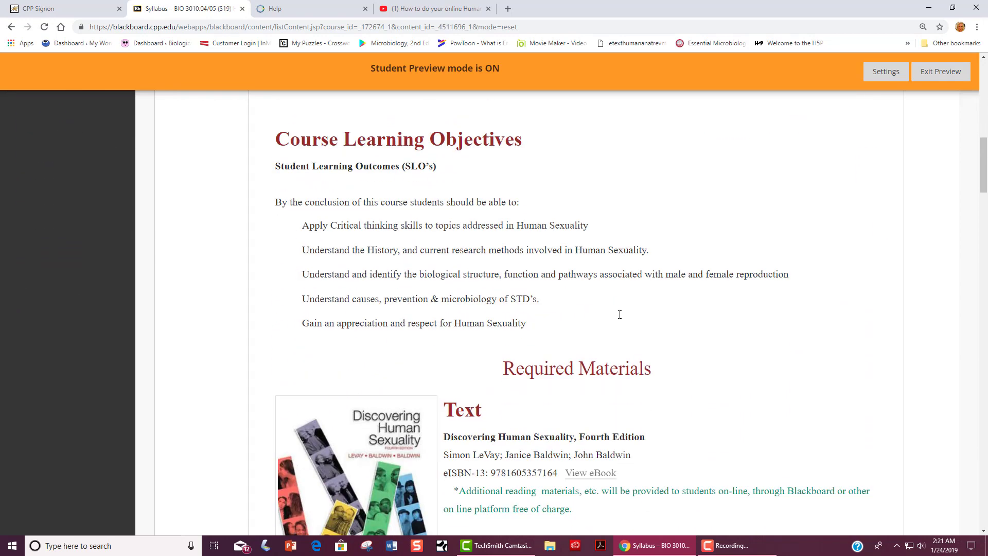
{"action": "scroll", "scroll_direction": "down", "scroll_amount": 3}
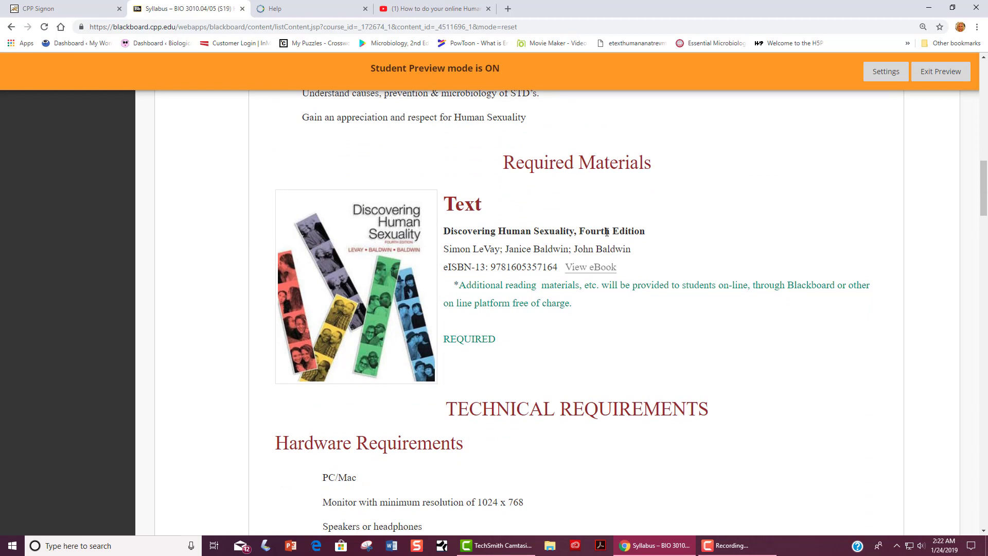
{"action": "scroll", "scroll_direction": "down", "scroll_amount": 3}
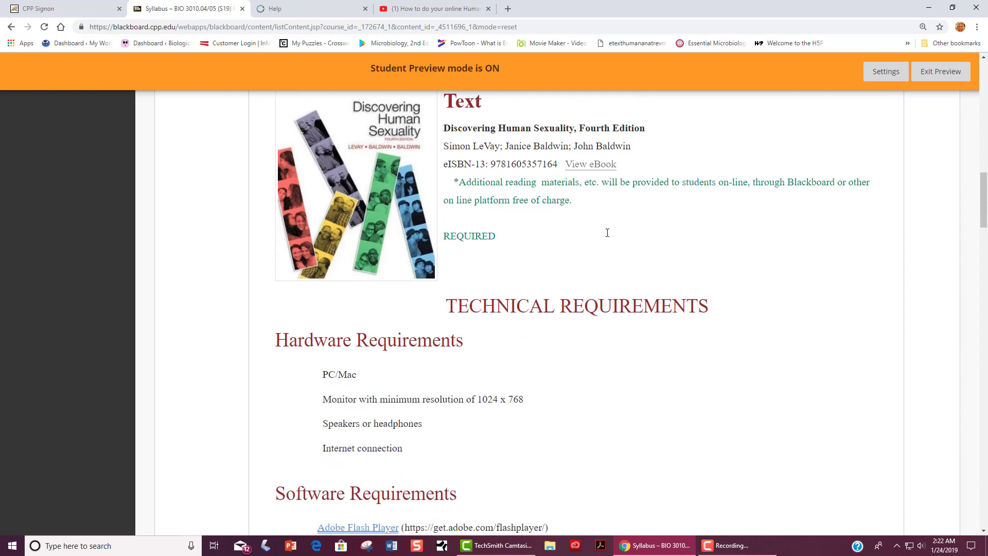
{"action": "scroll", "scroll_direction": "down", "scroll_amount": 3}
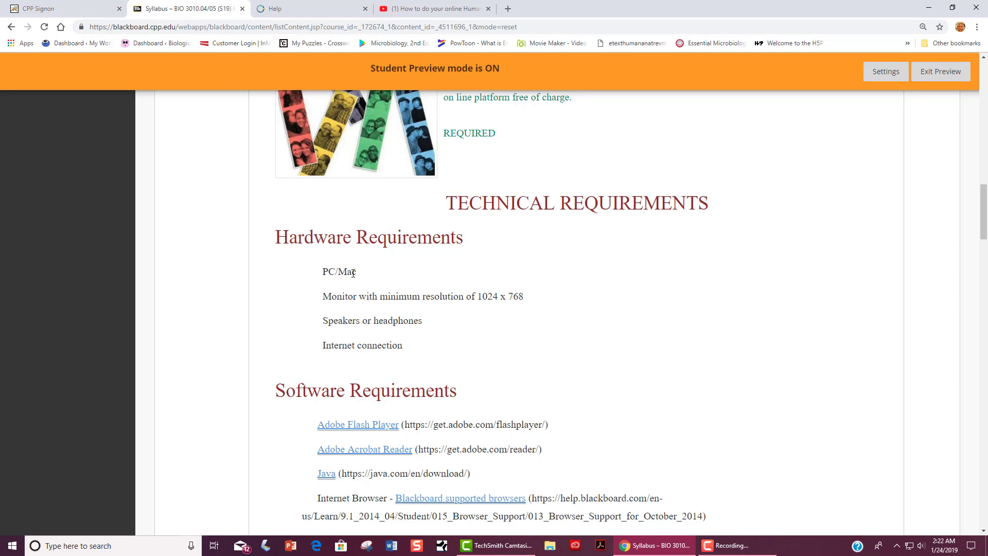
{"action": "mouse_move", "coordinate": [328, 321]}
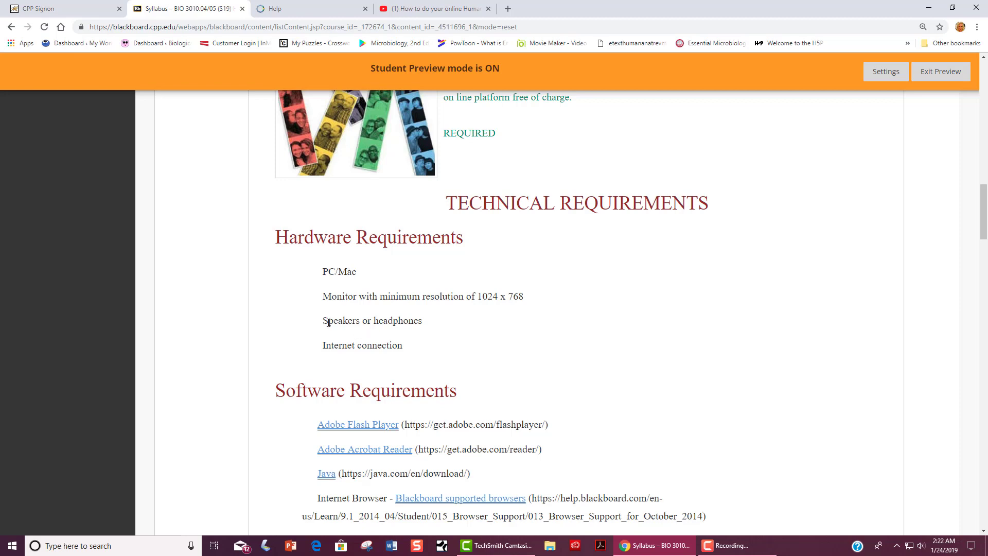
{"action": "mouse_move", "coordinate": [425, 321]}
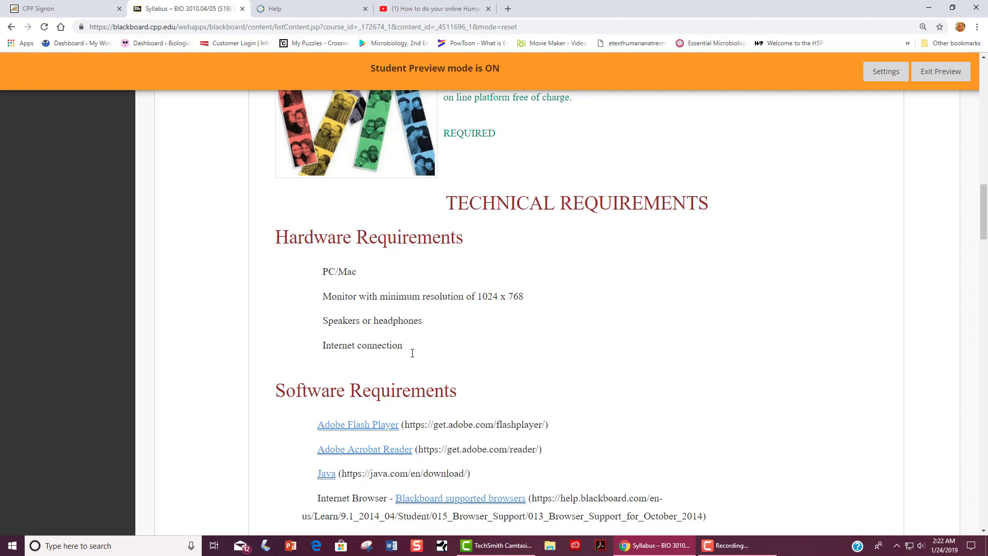
{"action": "mouse_move", "coordinate": [494, 350]}
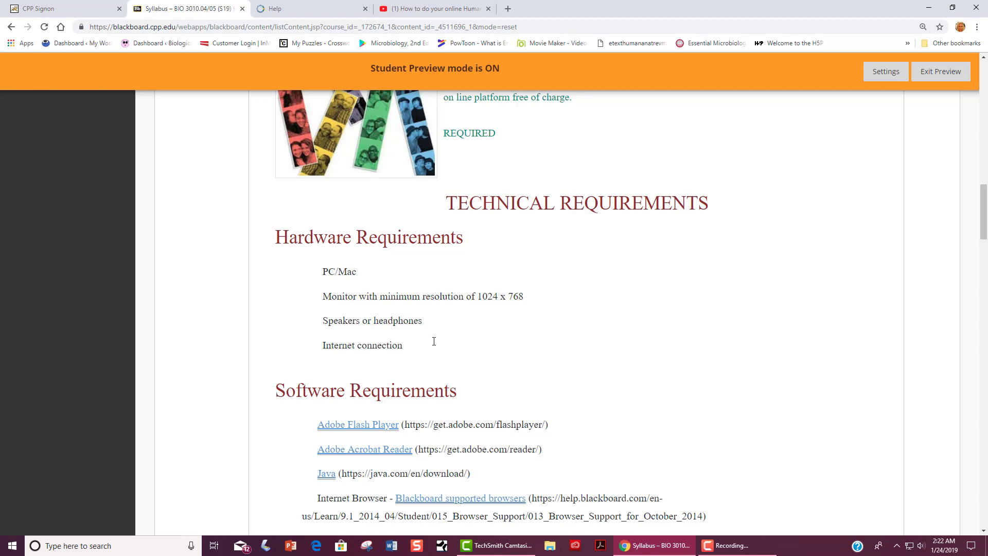
{"action": "scroll", "scroll_direction": "down", "scroll_amount": 3}
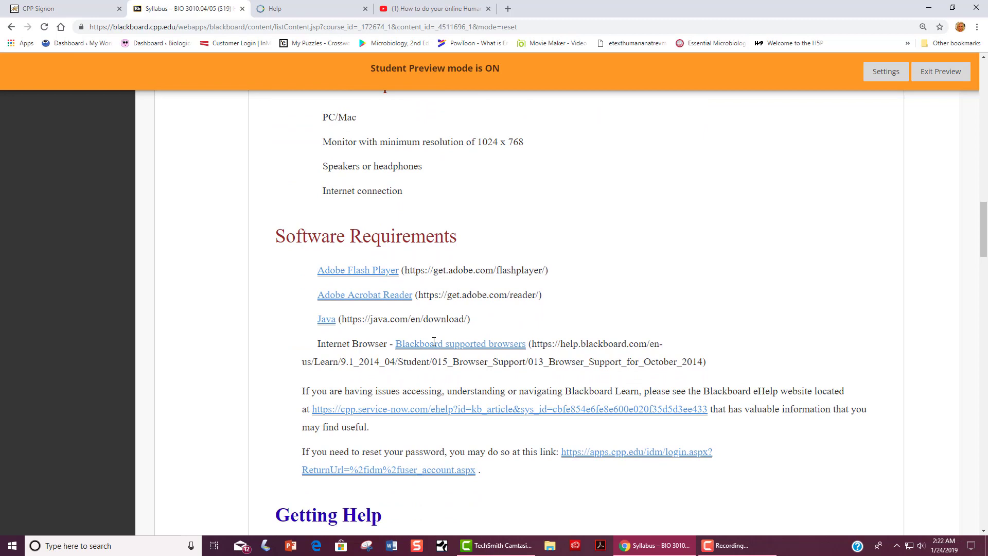
Step: Scroll the syllabus to the grading table, letter-grade scale and late submissions policy
{"action": "scroll", "scroll_direction": "down", "scroll_amount": 3}
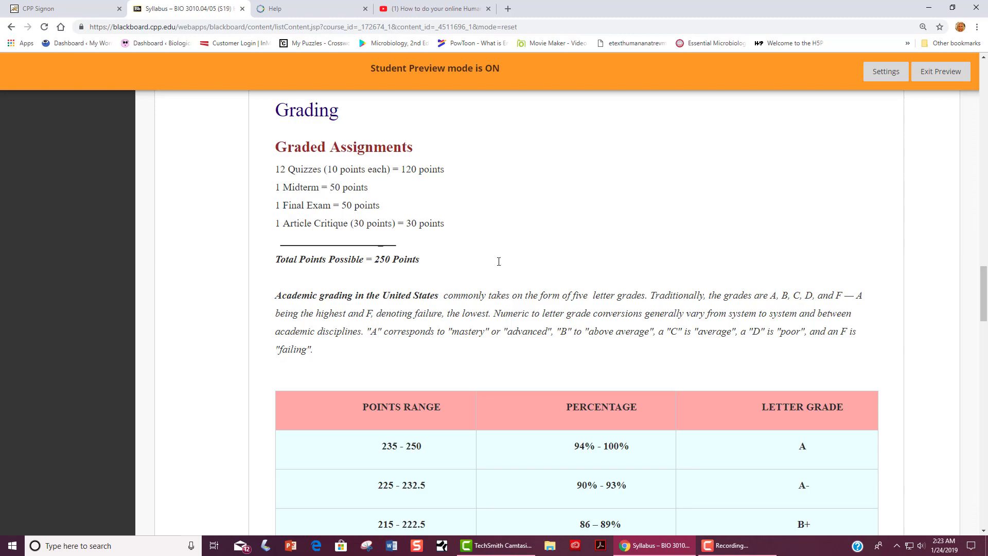
{"action": "scroll", "scroll_direction": "down", "scroll_amount": 3}
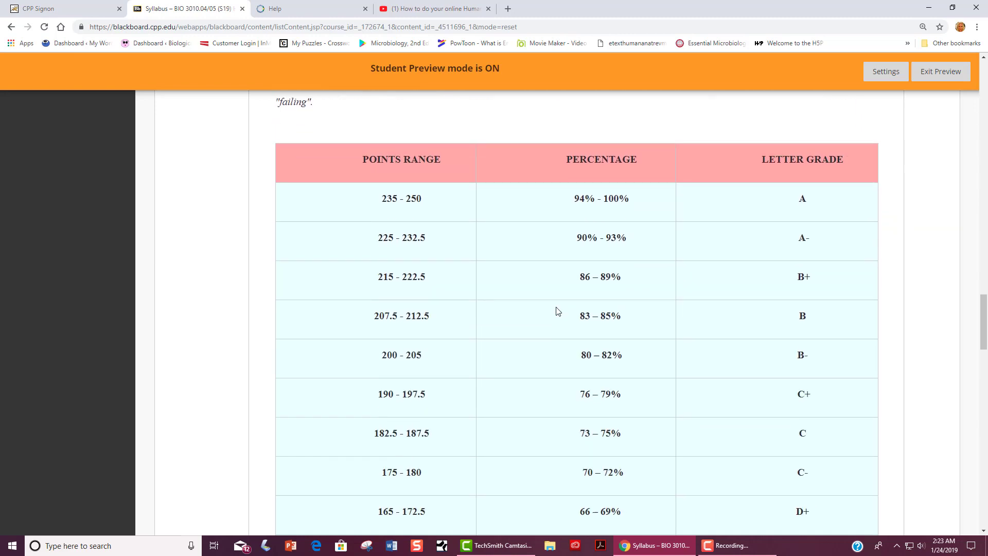
{"action": "scroll", "scroll_direction": "down", "scroll_amount": 3}
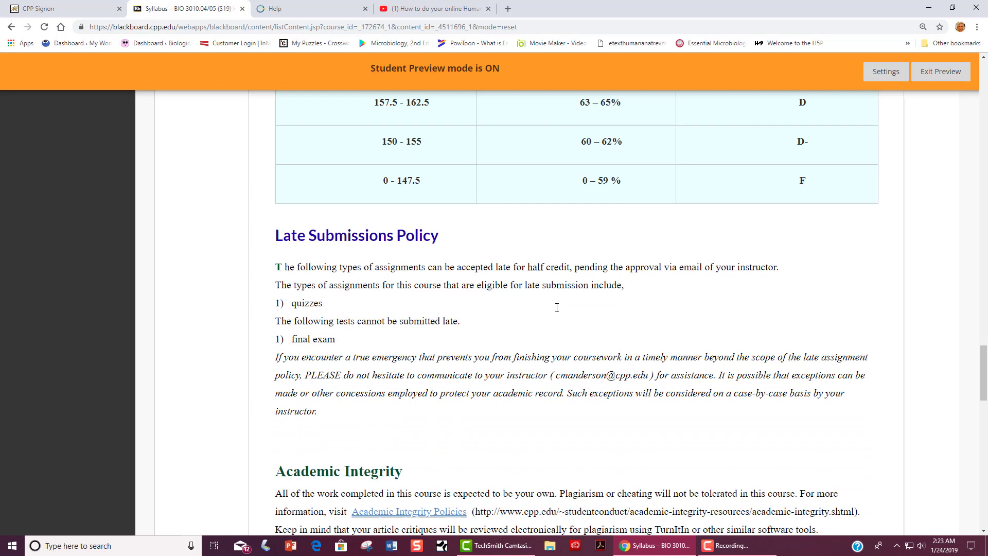
Step: Read the academic integrity, netiquette and email access sections, then jump back to the syllabus top
{"action": "scroll", "scroll_direction": "down", "scroll_amount": 3}
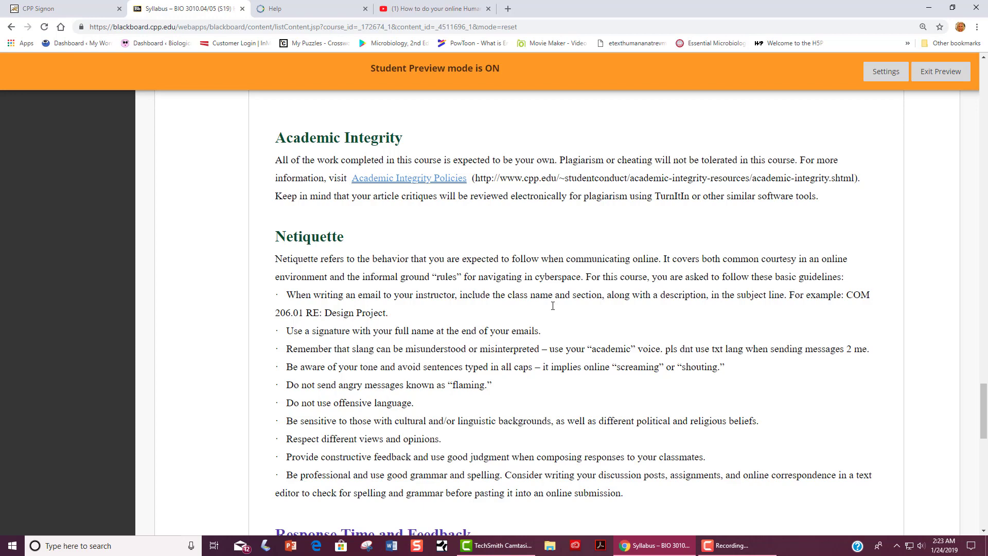
{"action": "scroll", "scroll_direction": "down", "scroll_amount": 3}
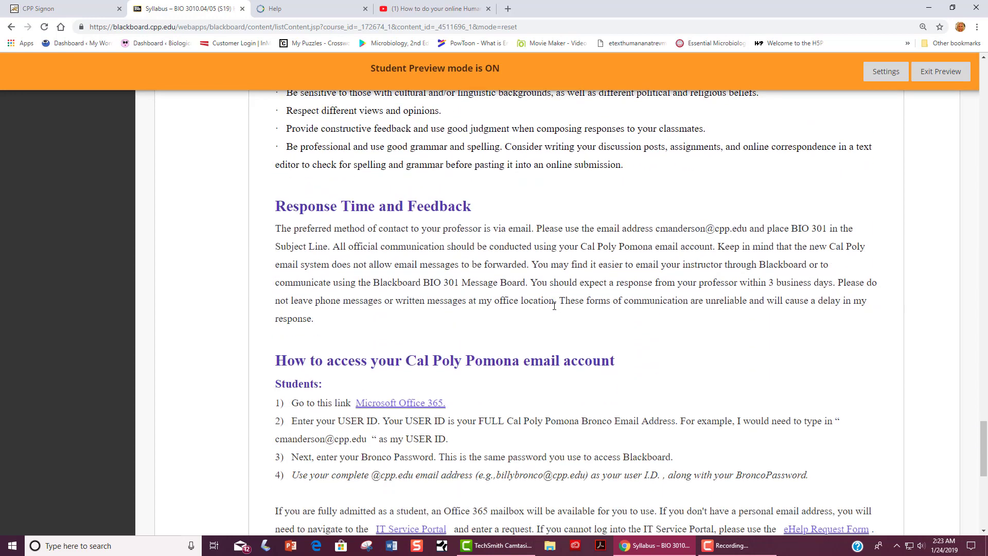
{"action": "scroll", "scroll_direction": "down", "scroll_amount": 3}
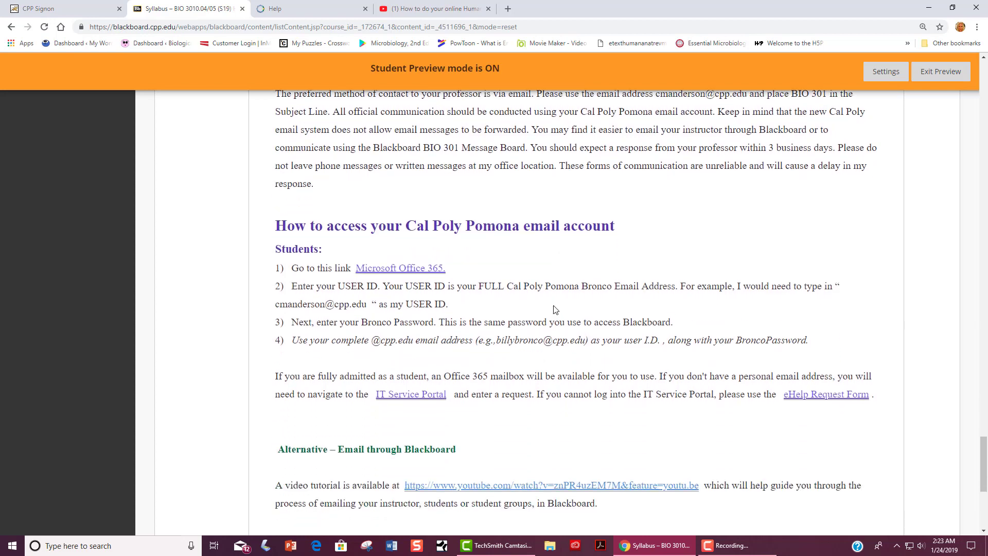
{"action": "scroll", "scroll_direction": "down", "scroll_amount": 3}
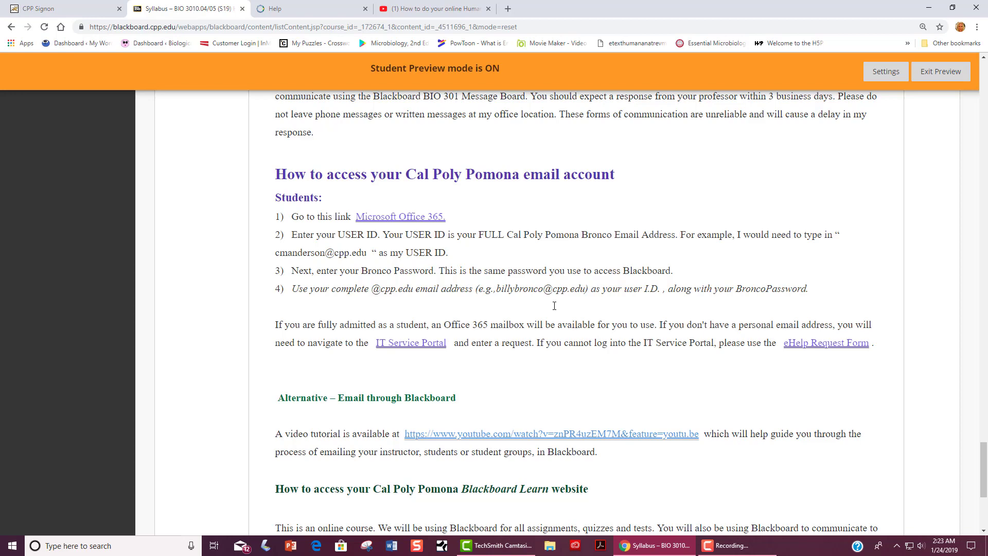
{"action": "left_click", "coordinate": [35, 209]}
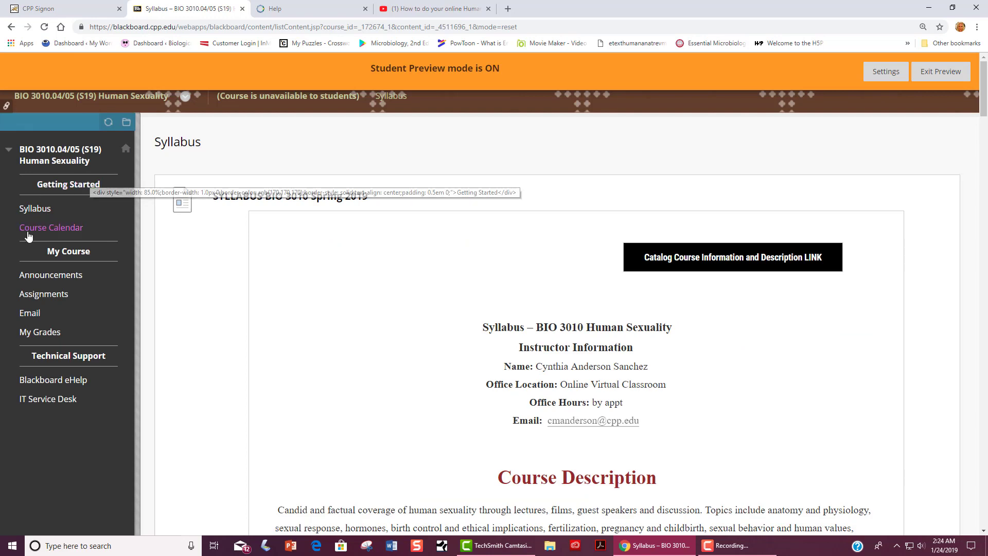
Step: View the Spring 2019 Course Calendar and scroll through weekly videos and quizzes to Week 6
{"action": "left_click", "coordinate": [52, 227]}
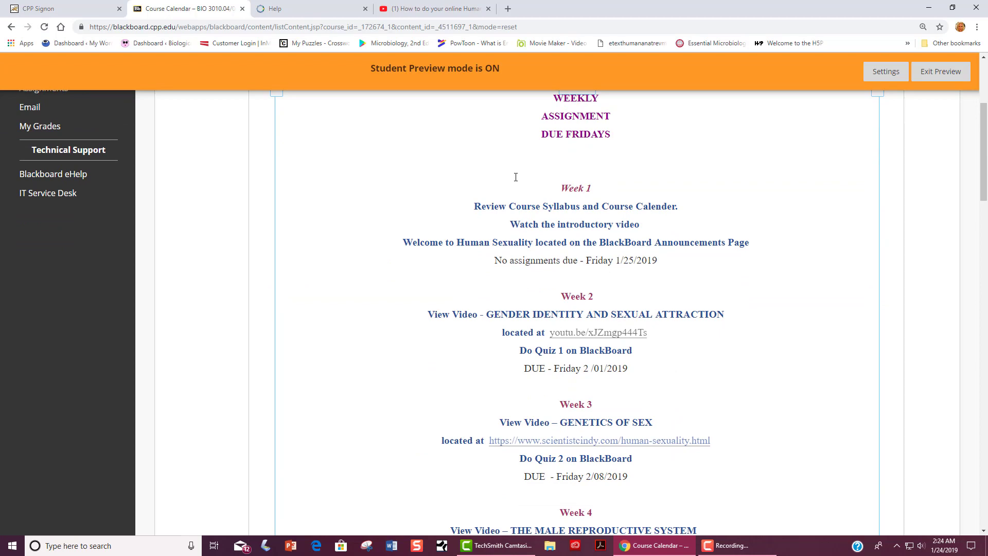
{"action": "mouse_move", "coordinate": [519, 181]}
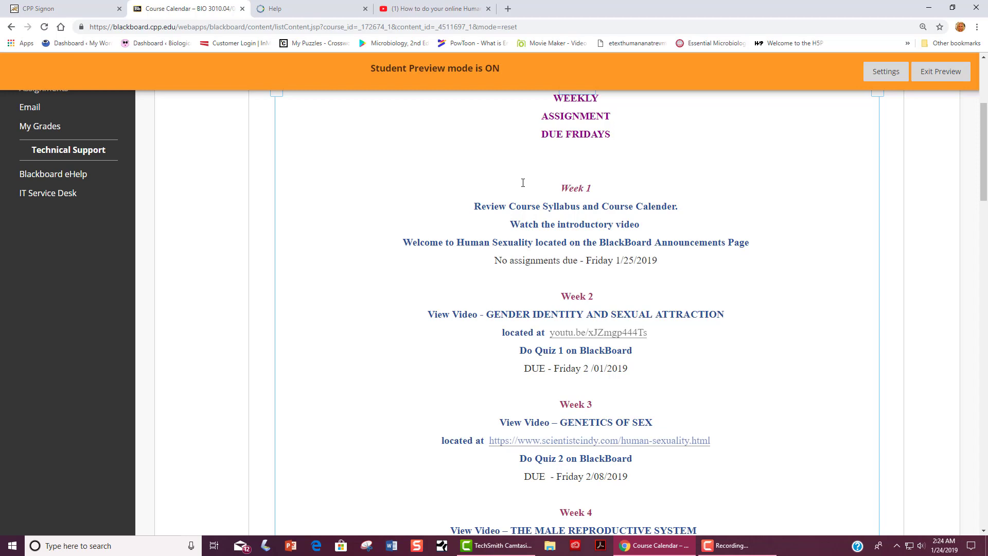
{"action": "scroll", "scroll_direction": "down", "scroll_amount": 3}
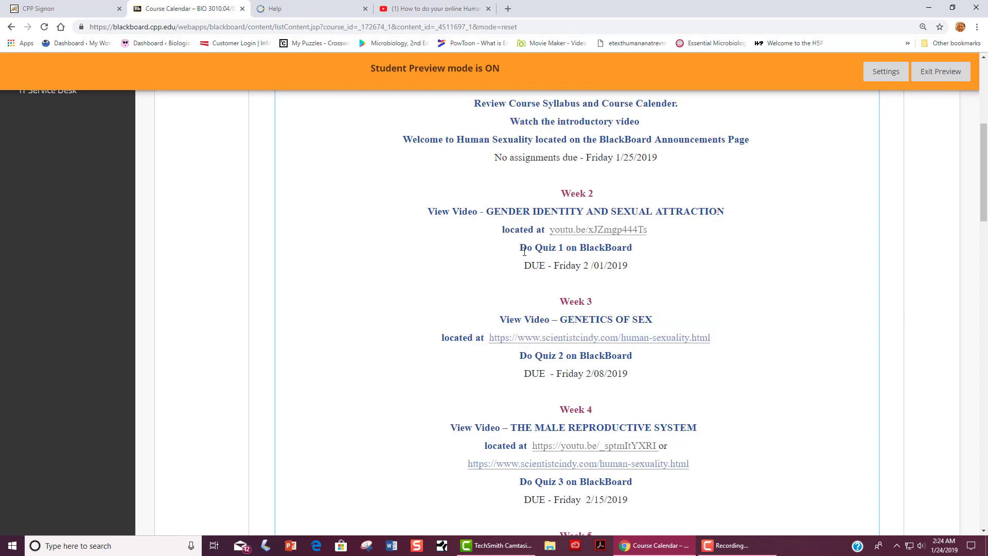
{"action": "scroll", "scroll_direction": "down", "scroll_amount": 3}
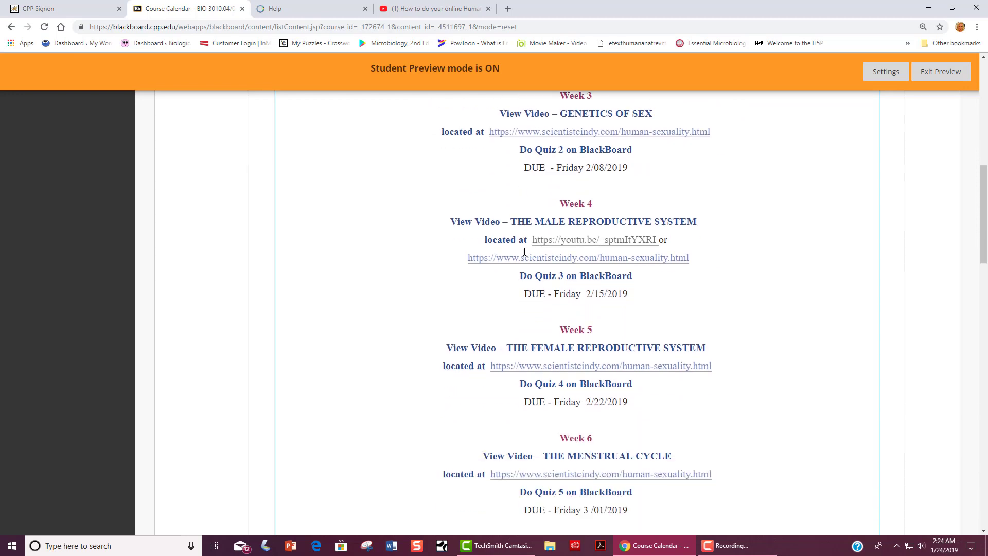
{"action": "scroll", "scroll_direction": "down", "scroll_amount": 3}
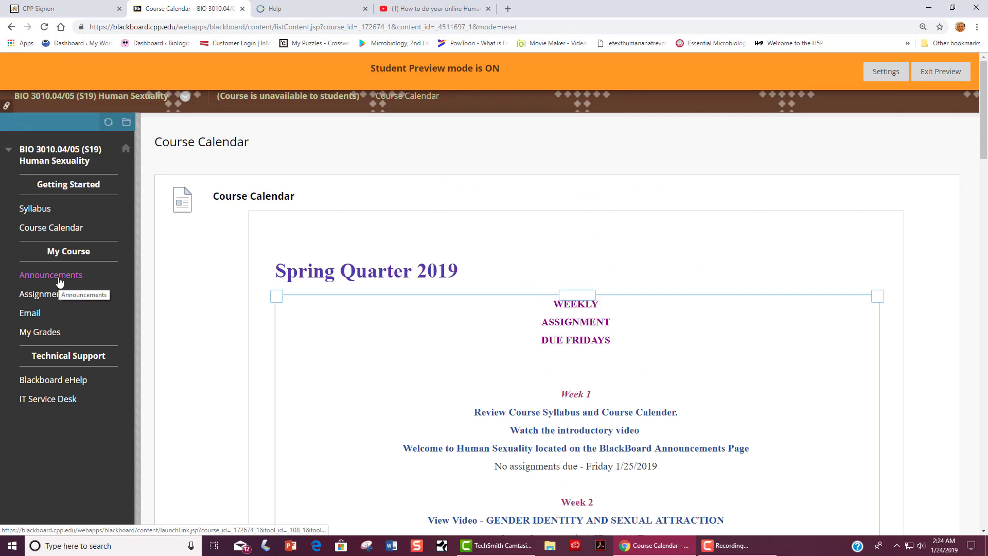
Step: View the course Announcements page, currently empty, from the left menu
{"action": "left_click", "coordinate": [51, 275]}
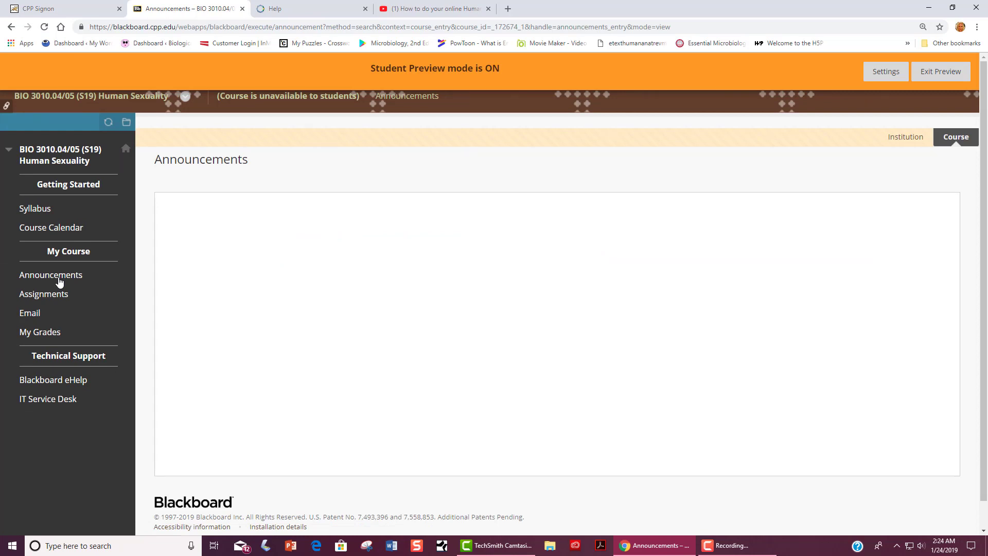
{"action": "left_click", "coordinate": [51, 275]}
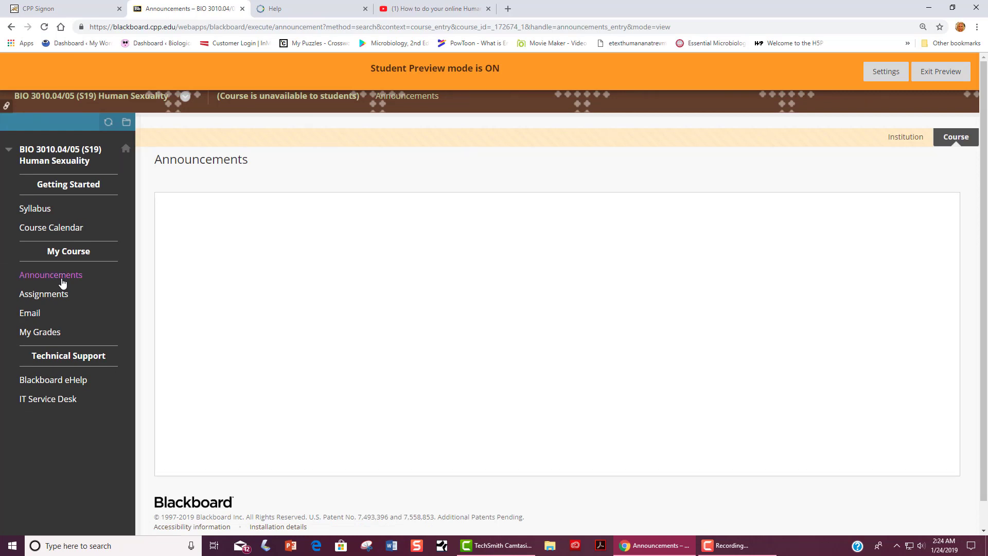
{"action": "mouse_move", "coordinate": [43, 294]}
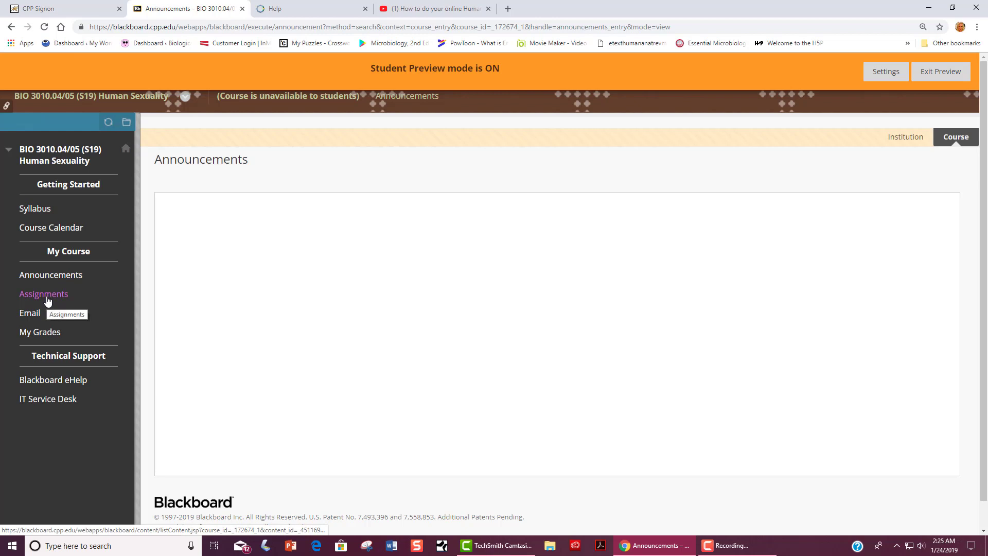
Step: Browse the Assignments page through weekly video and quiz folders up to Week 5
{"action": "left_click", "coordinate": [43, 294]}
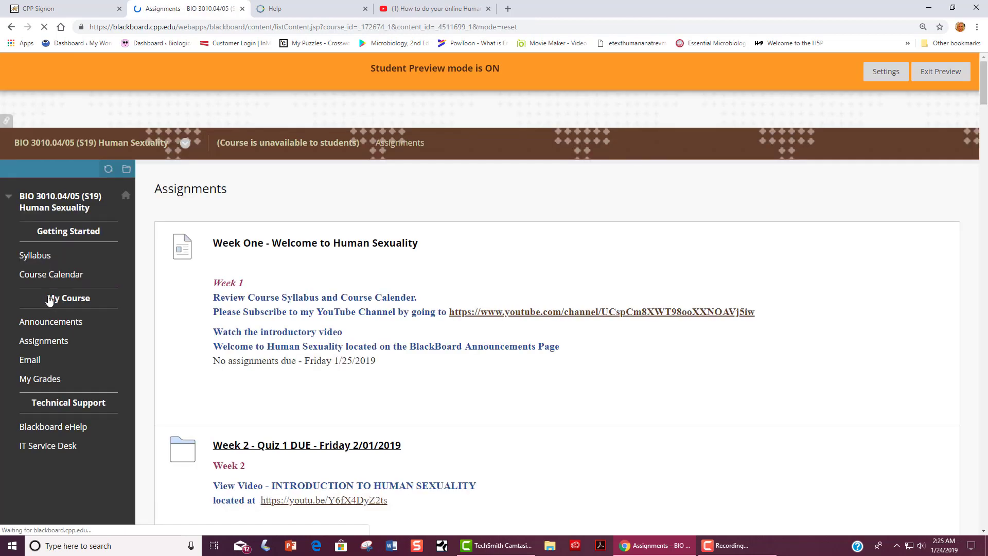
{"action": "scroll", "scroll_direction": "down", "scroll_amount": 3}
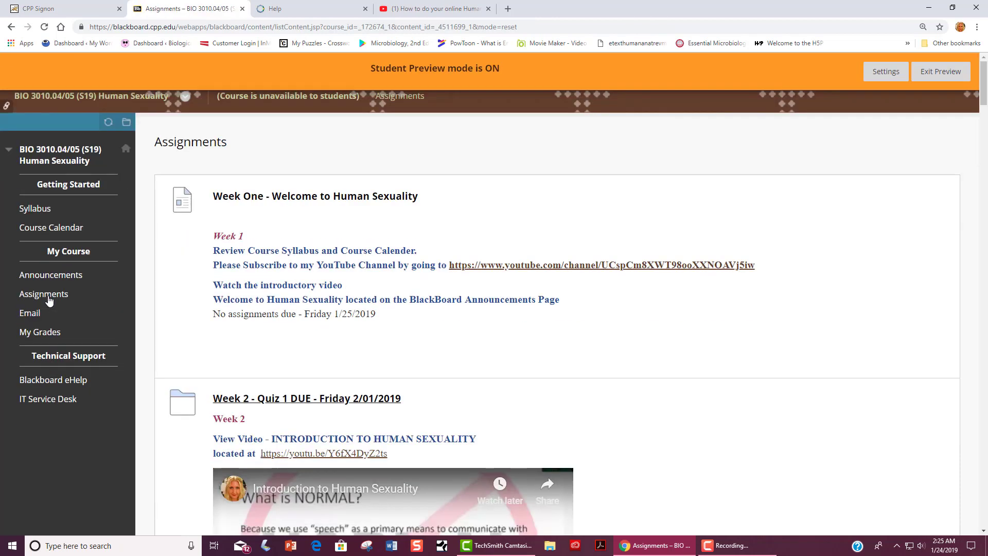
{"action": "scroll", "scroll_direction": "down", "scroll_amount": 3}
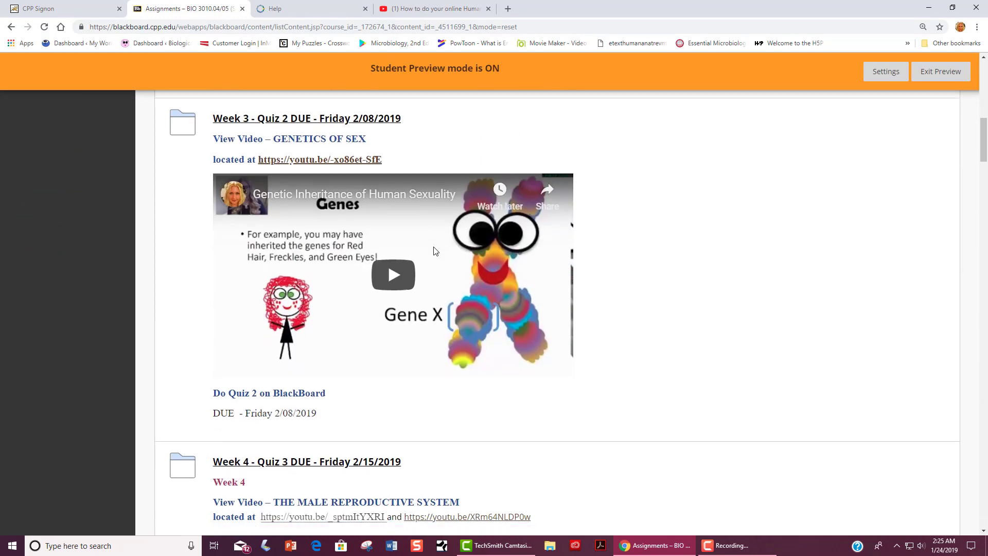
{"action": "scroll", "scroll_direction": "down", "scroll_amount": 3}
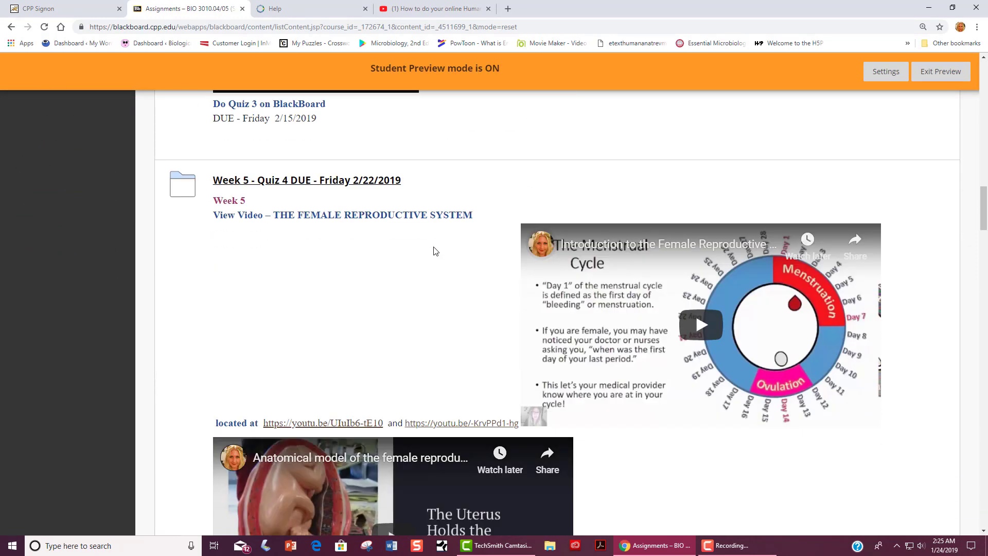
{"action": "scroll", "scroll_direction": "up", "scroll_amount": 3}
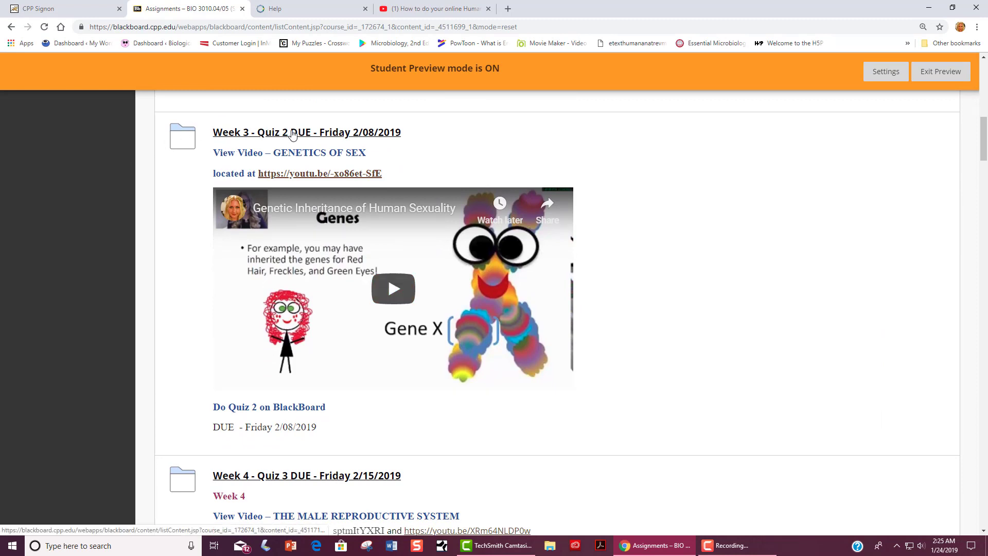
{"action": "mouse_move", "coordinate": [326, 270]}
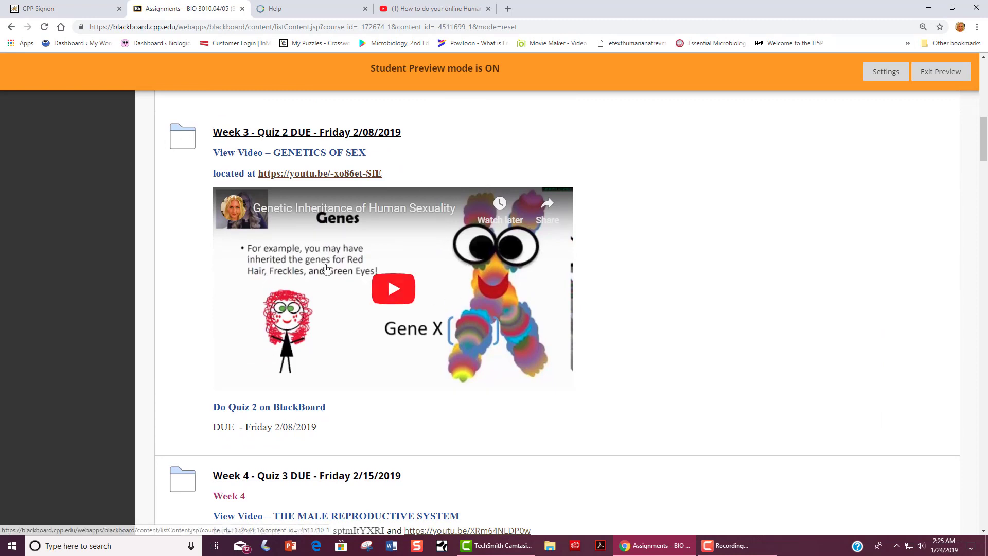
{"action": "mouse_move", "coordinate": [361, 288]}
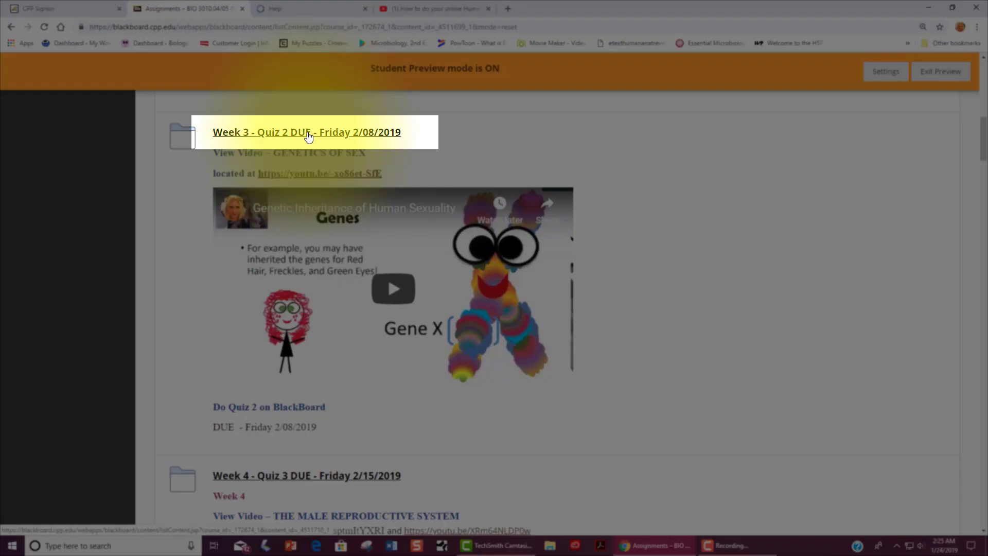
Step: Enter the Week 3 Quiz 2 folder and bring up the Lesson 2 Quiz Begin page
{"action": "left_click", "coordinate": [306, 133]}
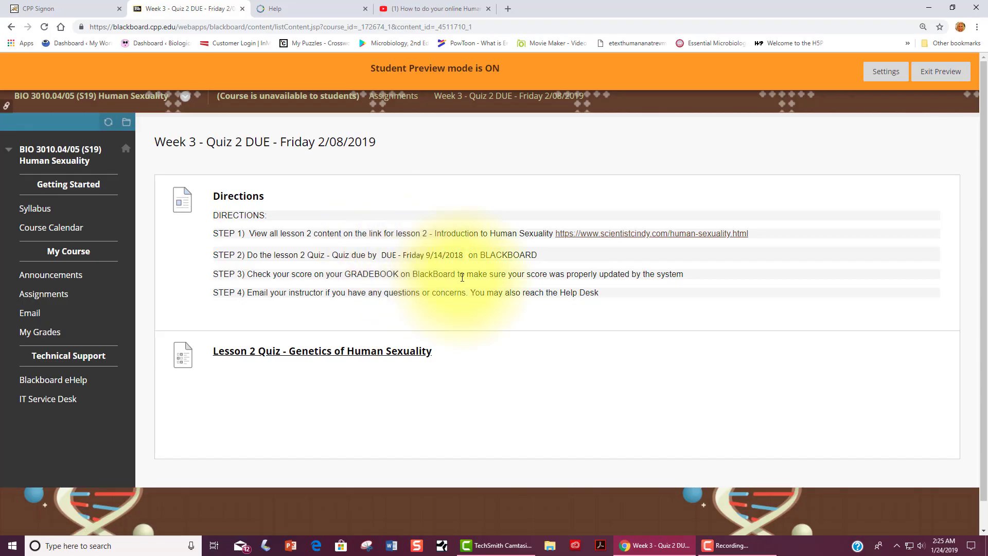
{"action": "mouse_move", "coordinate": [421, 219]}
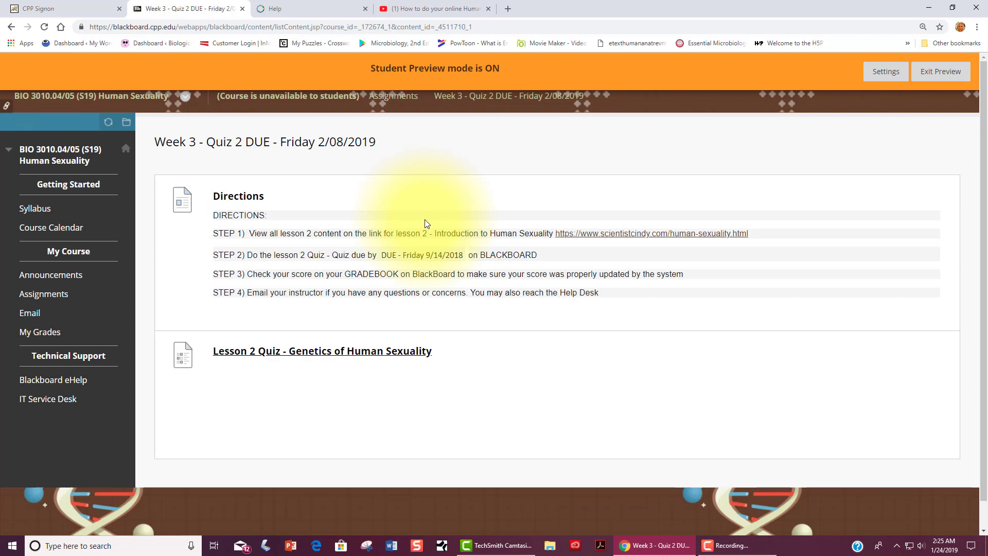
{"action": "left_click", "coordinate": [322, 351]}
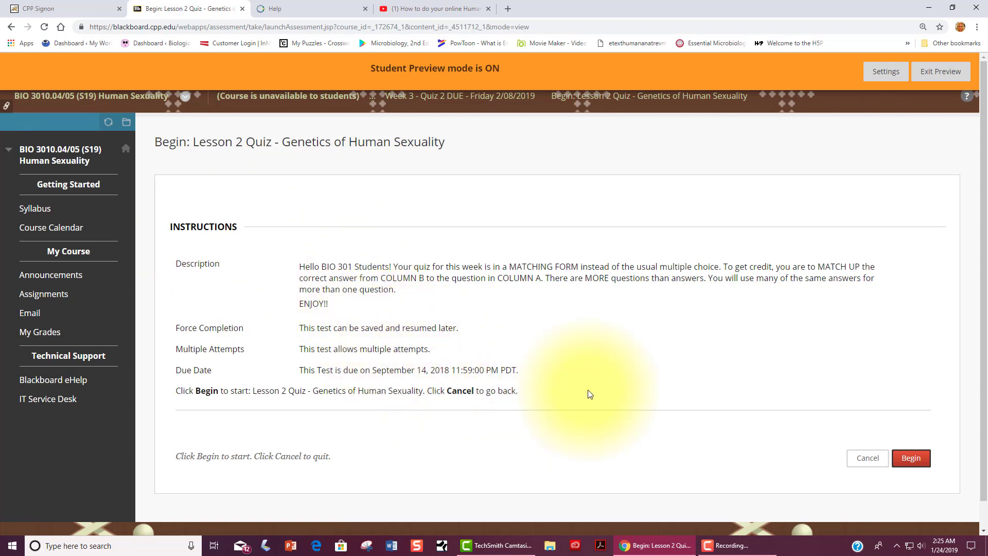
Step: Begin the Lesson 2 Quiz, save the answer for question 1, then submit it despite incomplete questions
{"action": "scroll", "scroll_direction": "down", "scroll_amount": 3}
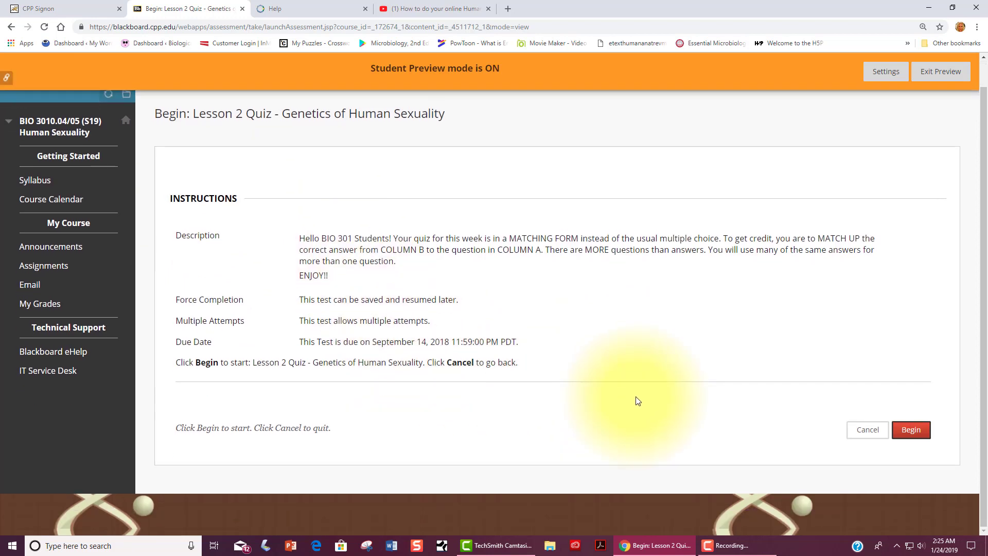
{"action": "left_click", "coordinate": [910, 429]}
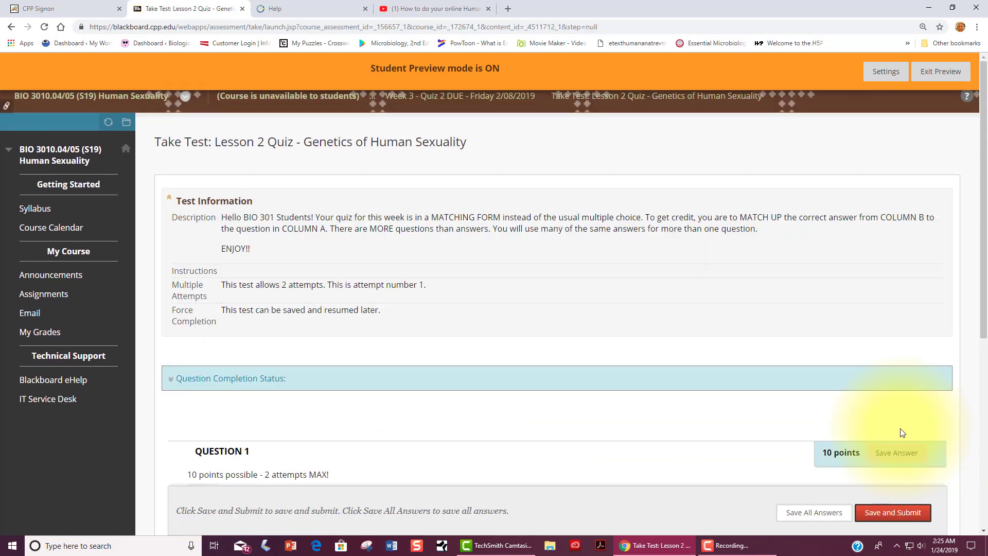
{"action": "scroll", "scroll_direction": "down", "scroll_amount": 3}
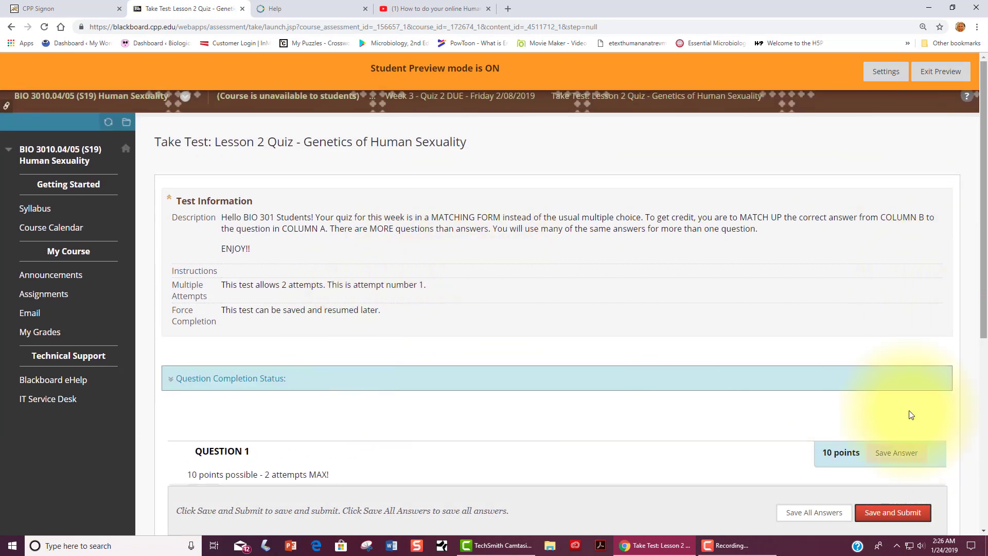
{"action": "mouse_move", "coordinate": [897, 453]}
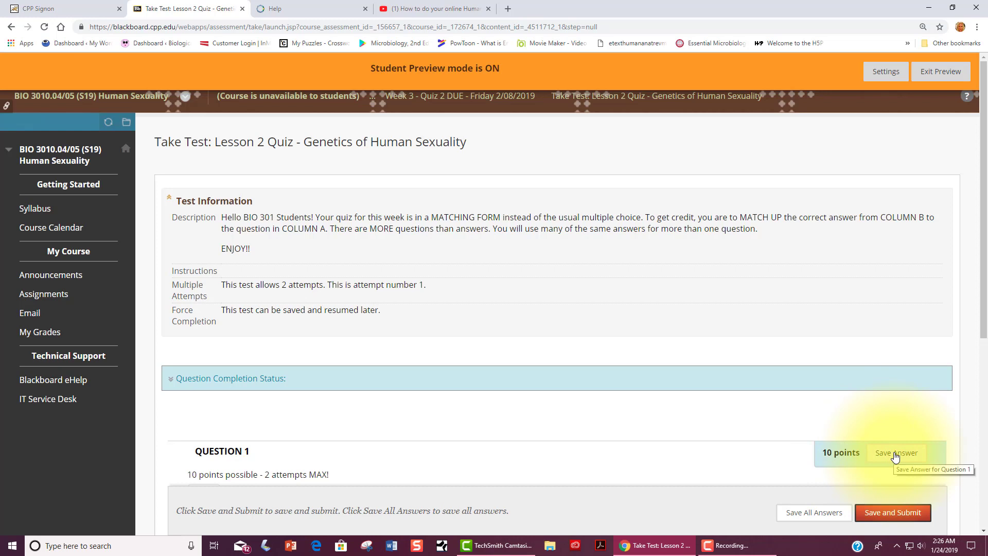
{"action": "left_click", "coordinate": [892, 513]}
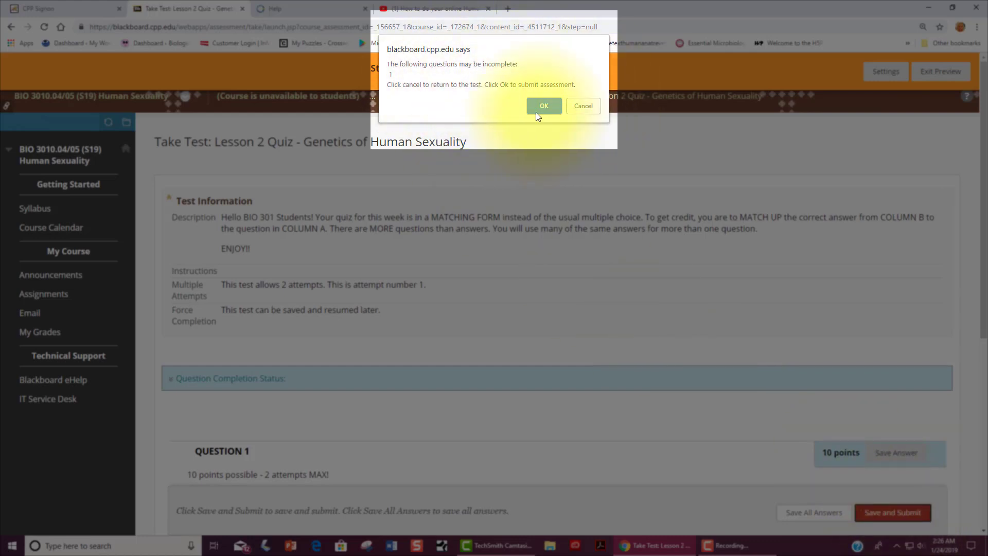
{"action": "left_click", "coordinate": [543, 105]}
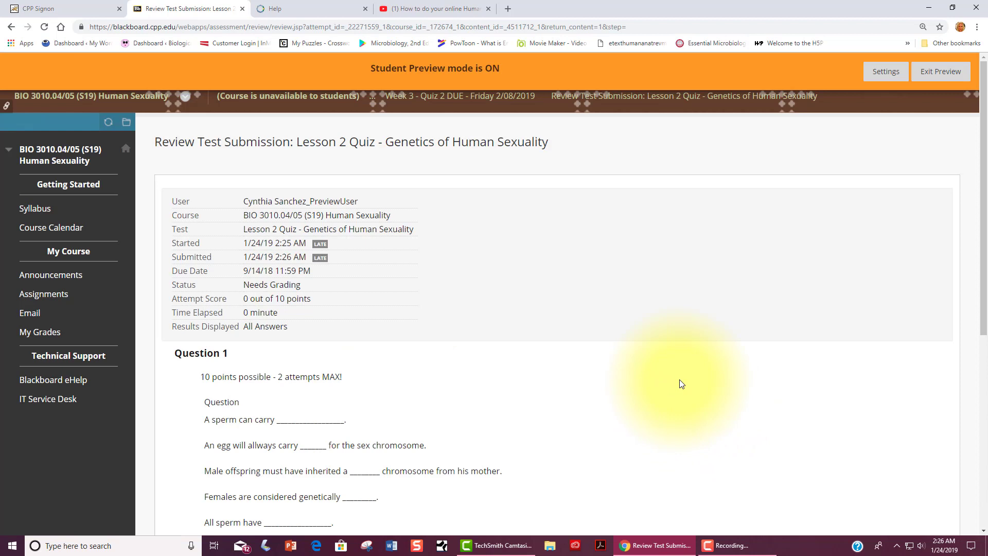
Step: Confirm OK at the bottom of the Review Test Submission page to return to the Week 3 Quiz 2 folder
{"action": "scroll", "scroll_direction": "down", "scroll_amount": 3}
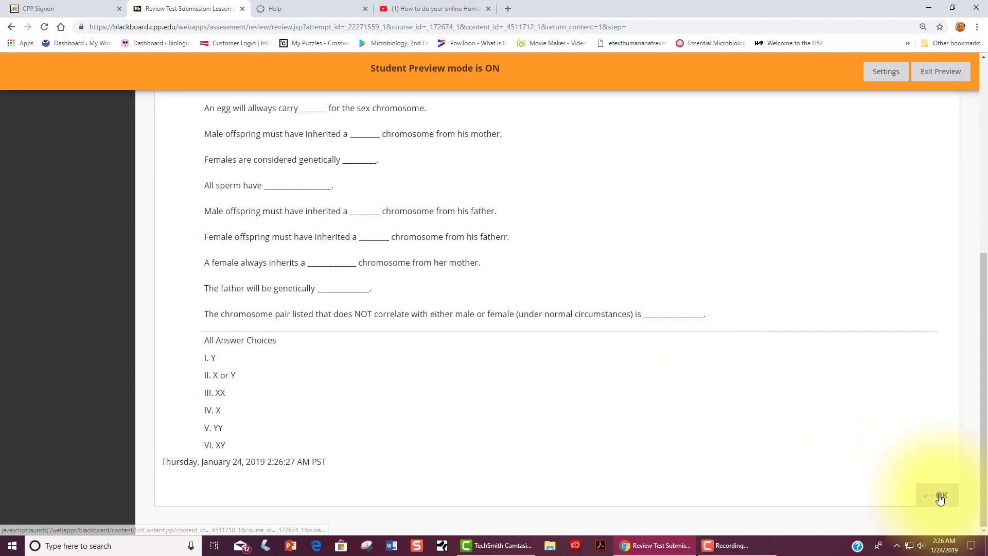
{"action": "left_click", "coordinate": [939, 496]}
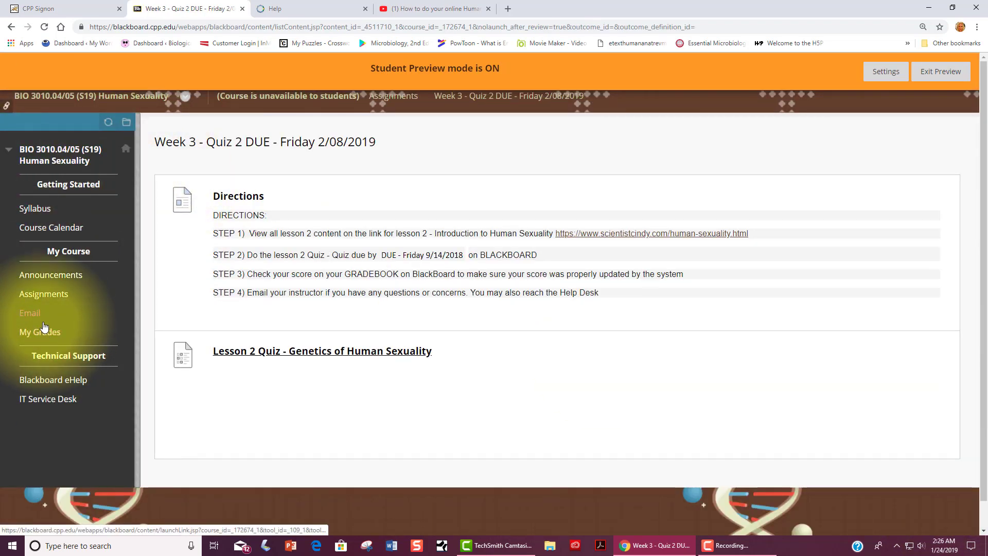
{"action": "mouse_move", "coordinate": [40, 331]}
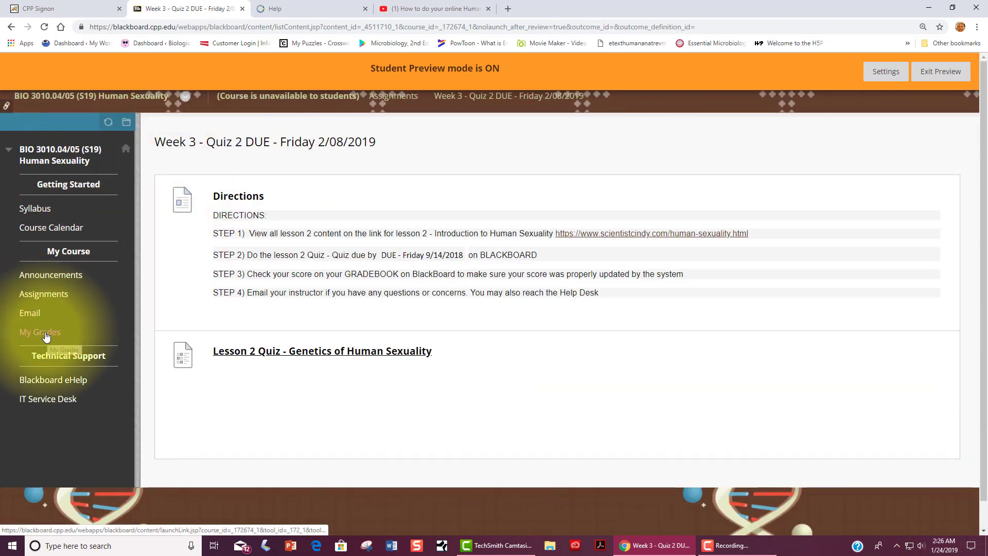
Step: View My Grades, where Lesson 2 Quiz is listed as submitted on Jan 24, 2019 with no grade yet
{"action": "left_click", "coordinate": [40, 332]}
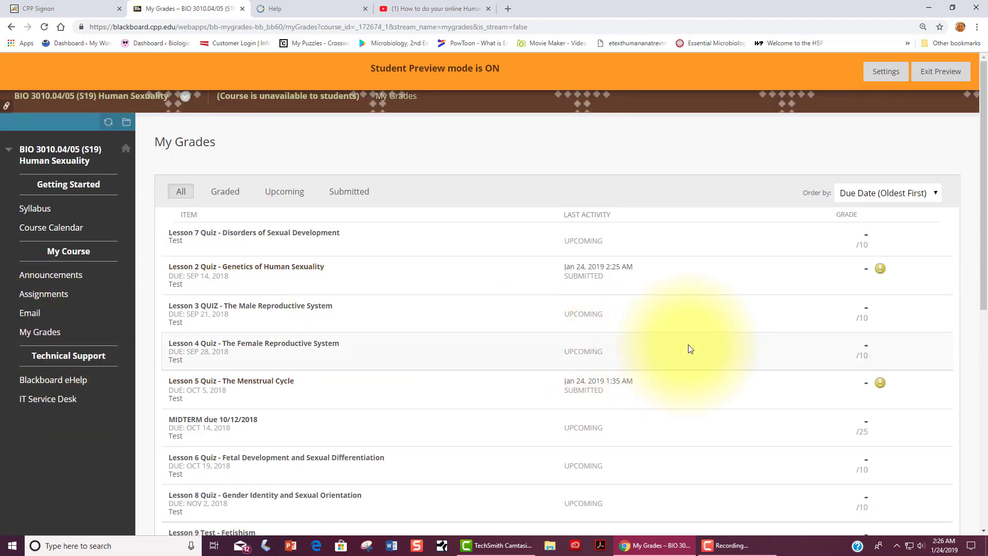
{"action": "scroll", "scroll_direction": "down", "scroll_amount": 3}
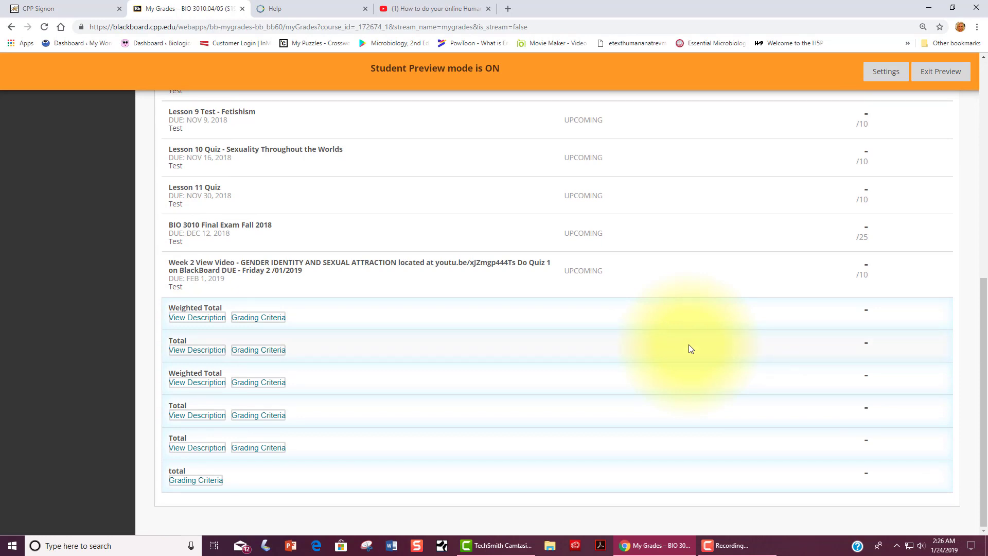
{"action": "scroll", "scroll_direction": "up", "scroll_amount": 3}
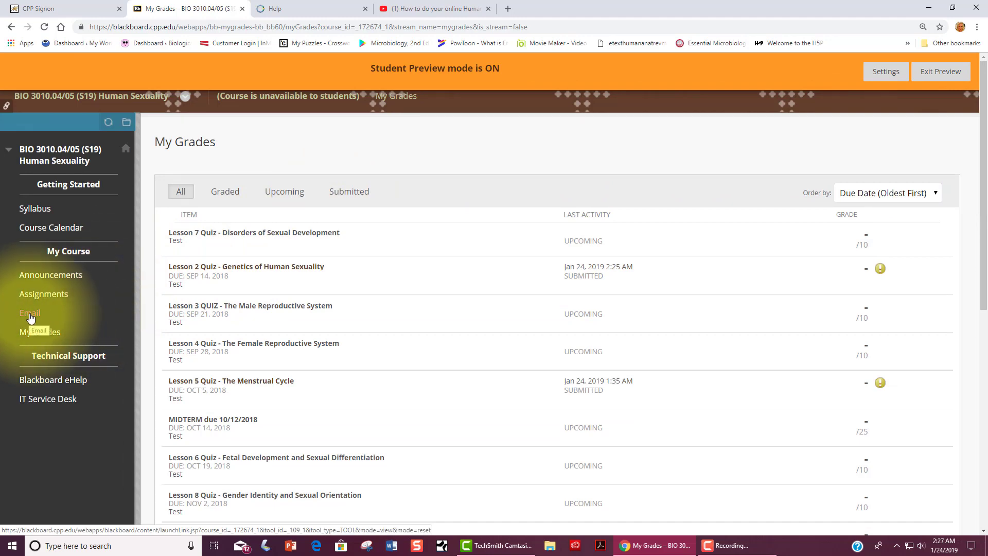
Step: Email All Instructor Users with subject 'BIO 301 - Hi!' and submit it from the course Email tool
{"action": "left_click", "coordinate": [28, 313]}
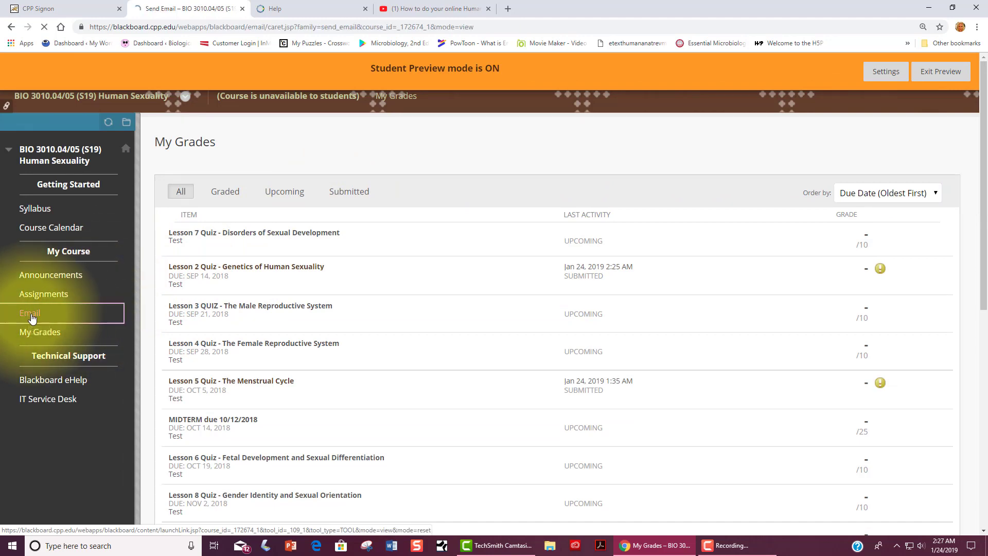
{"action": "left_click", "coordinate": [30, 313]}
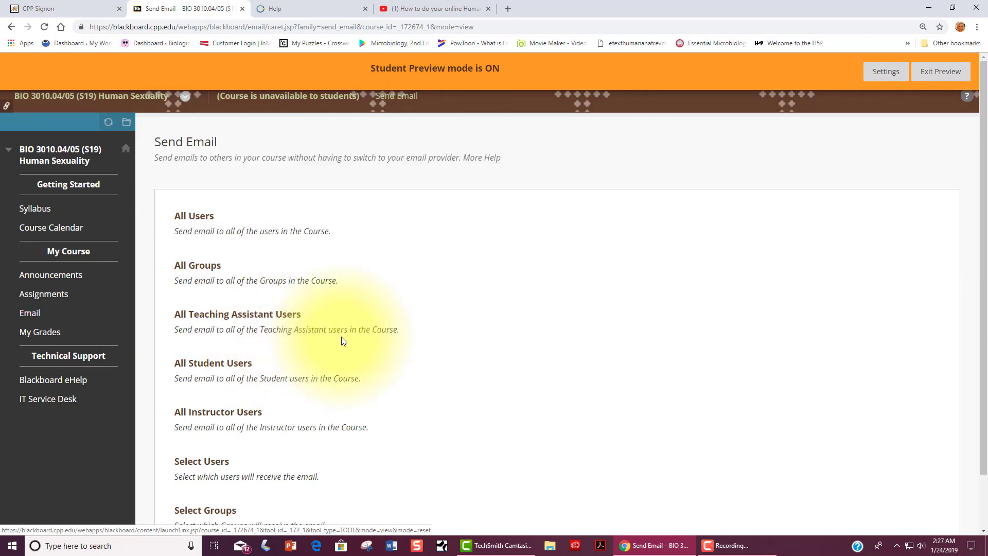
{"action": "left_click", "coordinate": [218, 412]}
{"action": "type", "text": "BIO 301"}
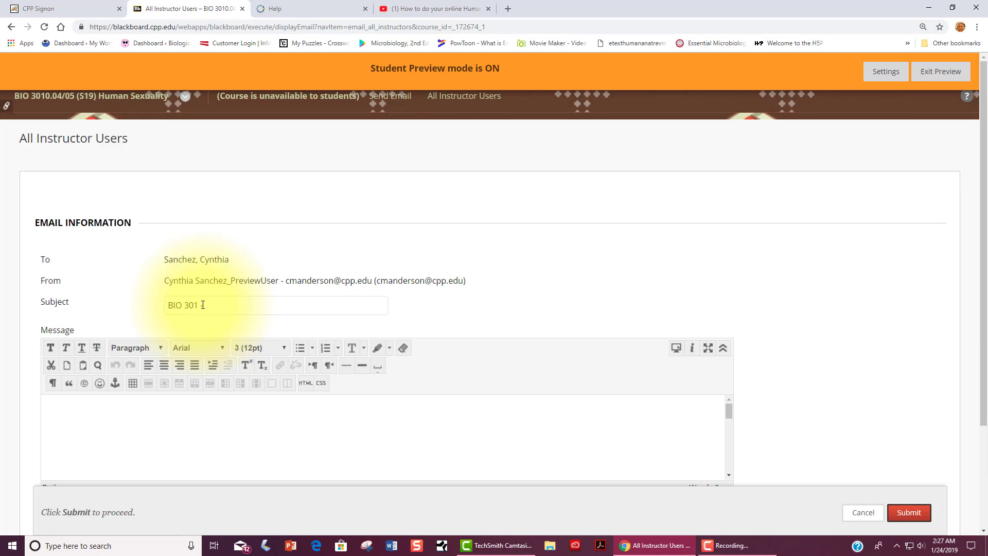
{"action": "type", "text": "Ho"}
{"action": "type", "text": " - Hi!"}
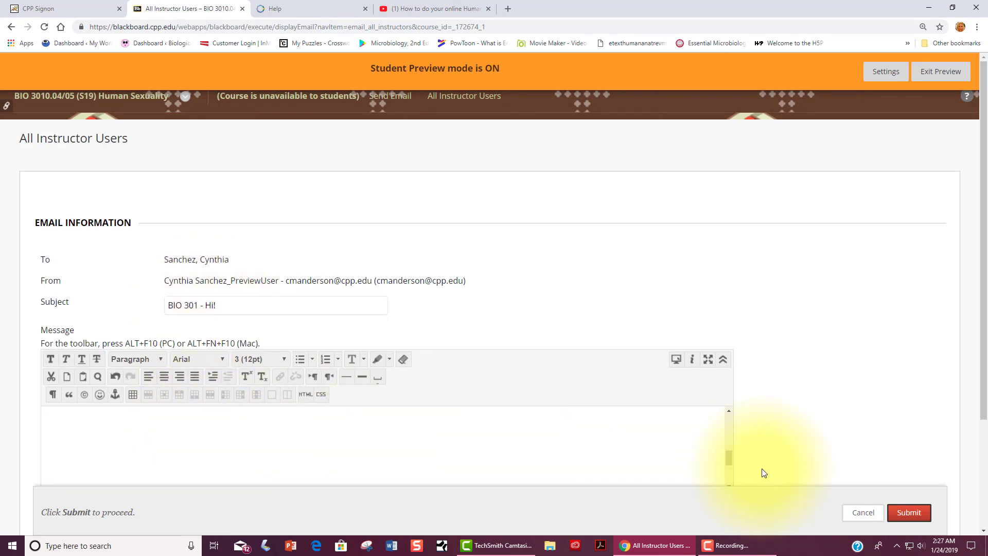
{"action": "scroll", "scroll_direction": "down", "scroll_amount": 3}
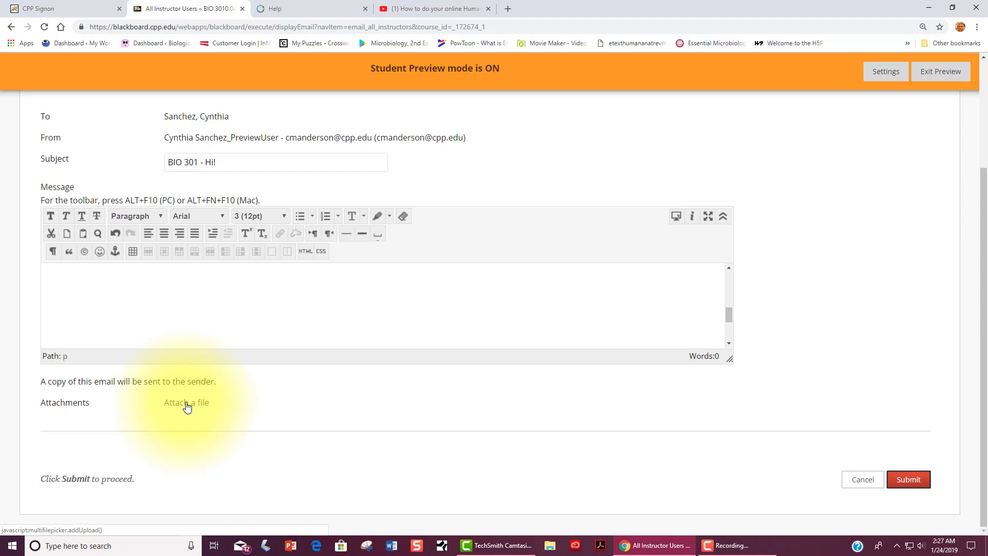
{"action": "left_click", "coordinate": [907, 479]}
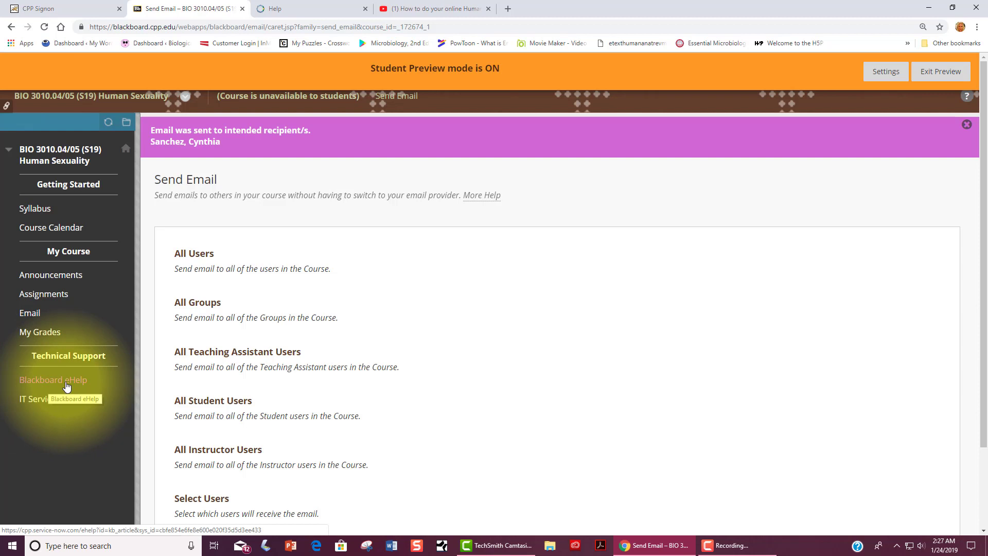
{"action": "mouse_move", "coordinate": [40, 400]}
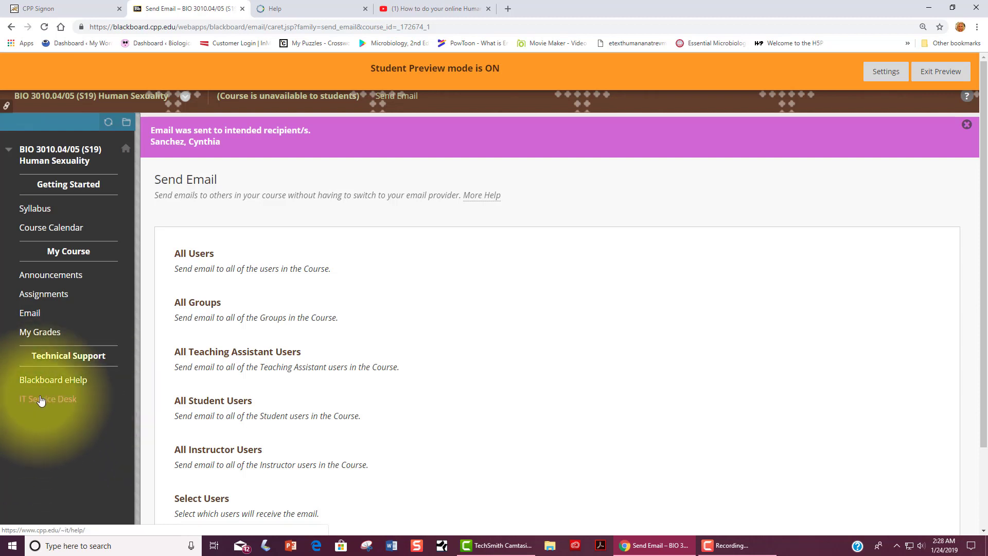
{"action": "left_click", "coordinate": [48, 399]}
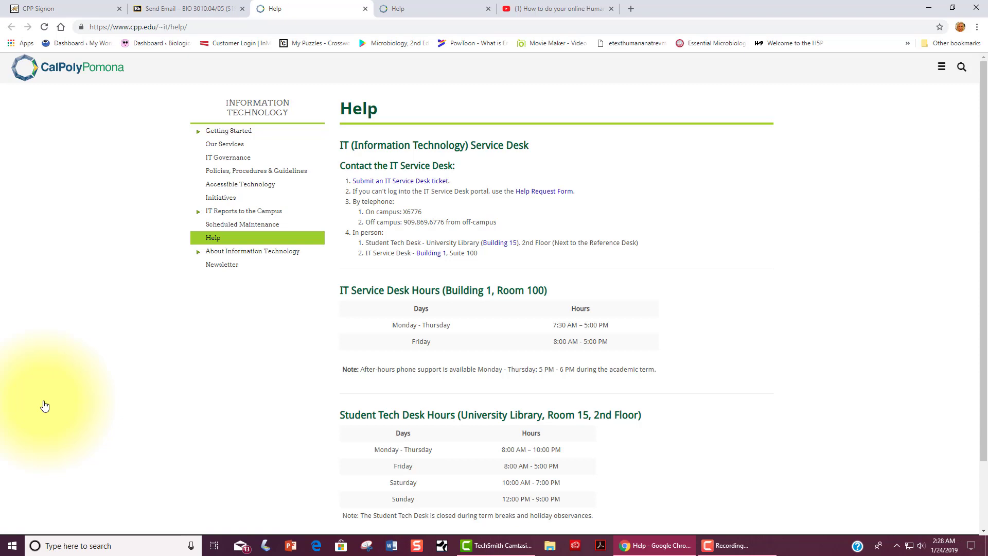
{"action": "mouse_move", "coordinate": [400, 182]}
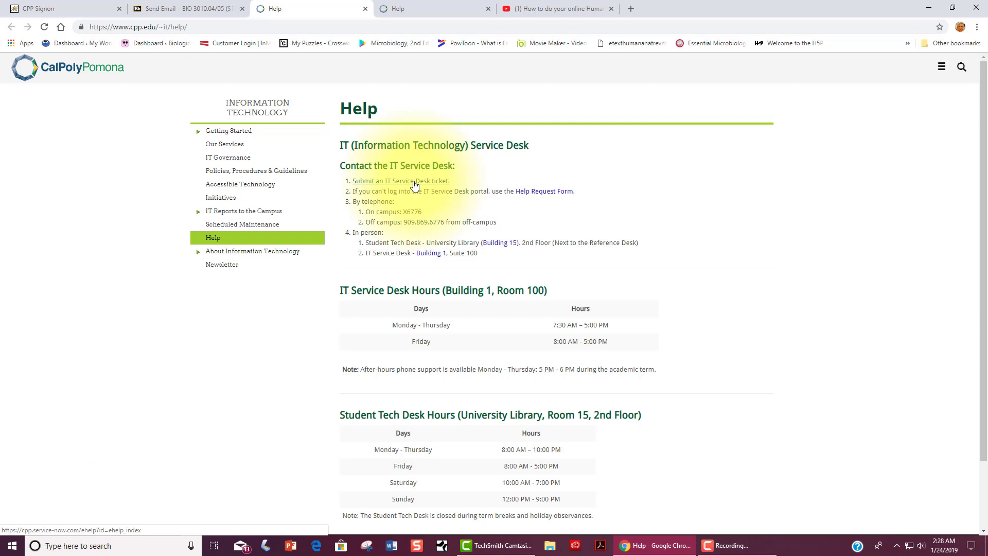
{"action": "mouse_move", "coordinate": [544, 192]}
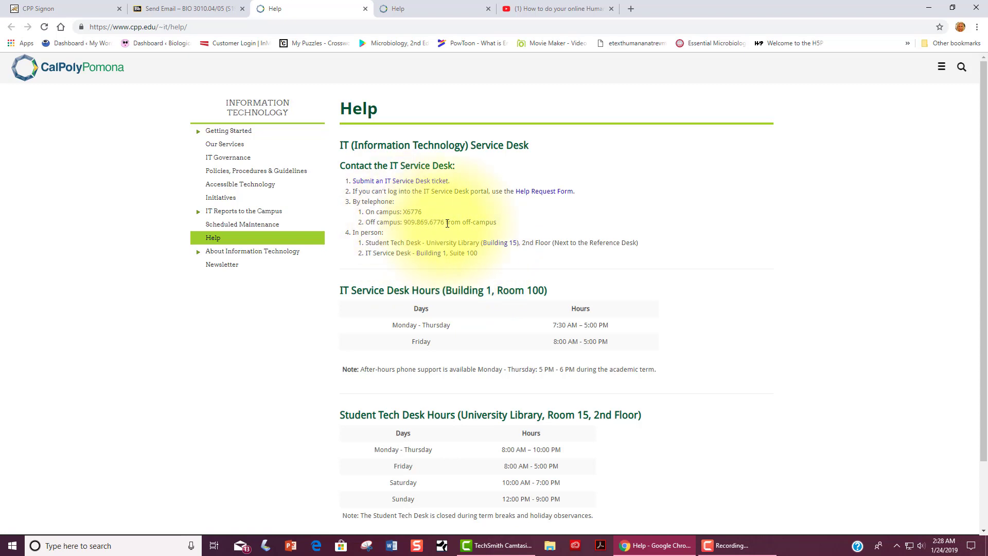
{"action": "left_click", "coordinate": [184, 8]}
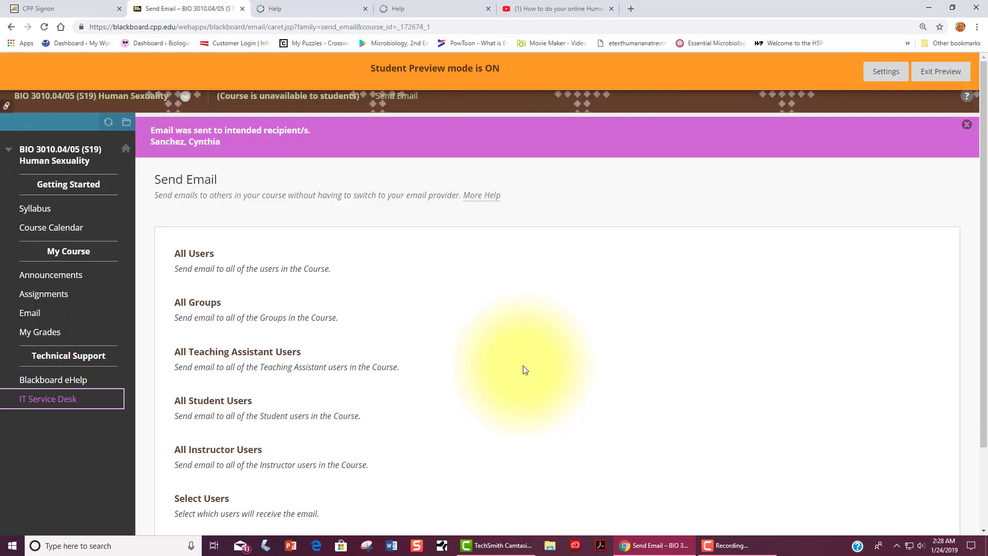